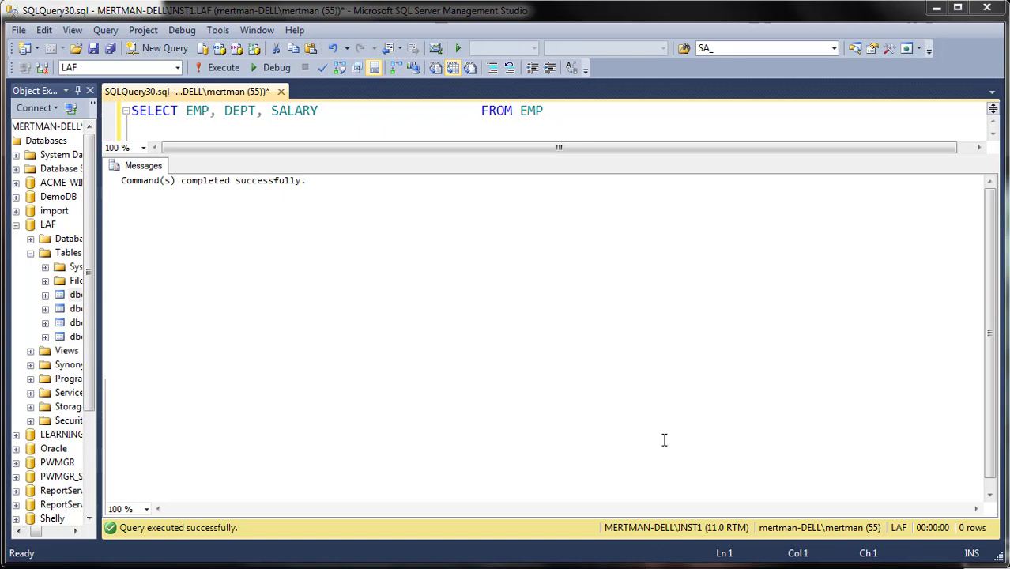
Step: Run the selected EMP, DEPT, SALARY query to list all 38 employees
click(320, 111)
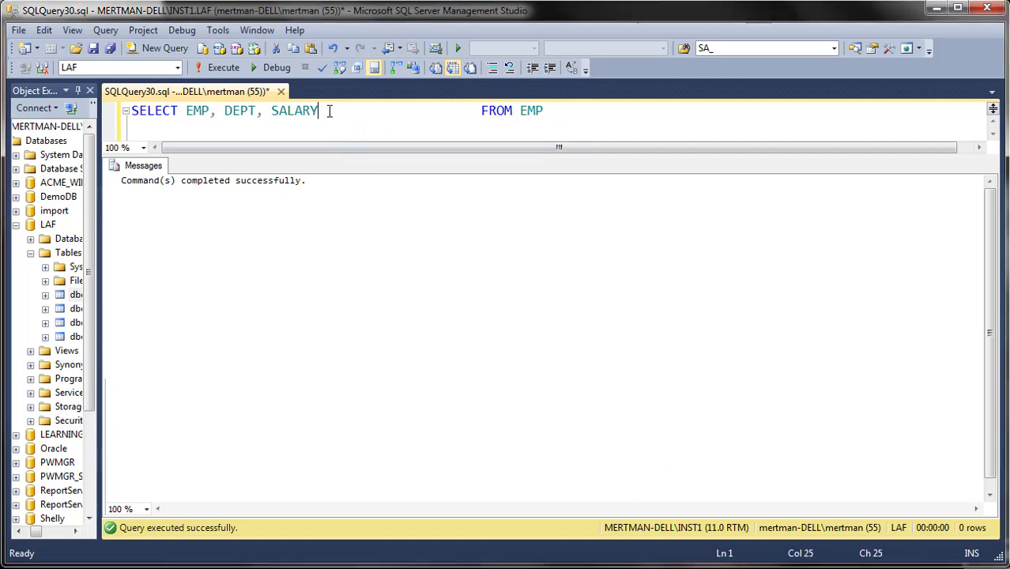
drag(319, 110, 481, 110)
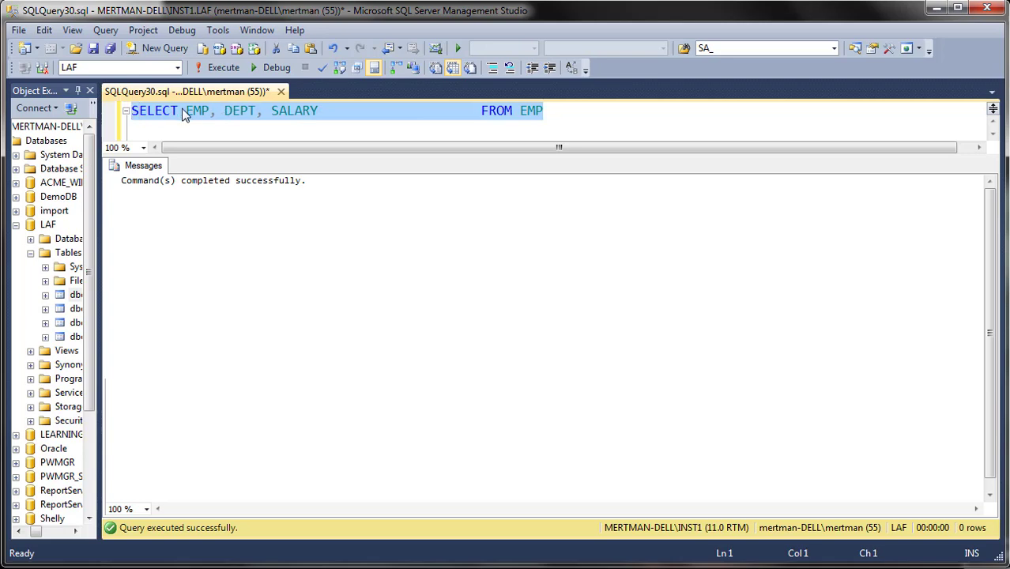
mouse_move(208, 119)
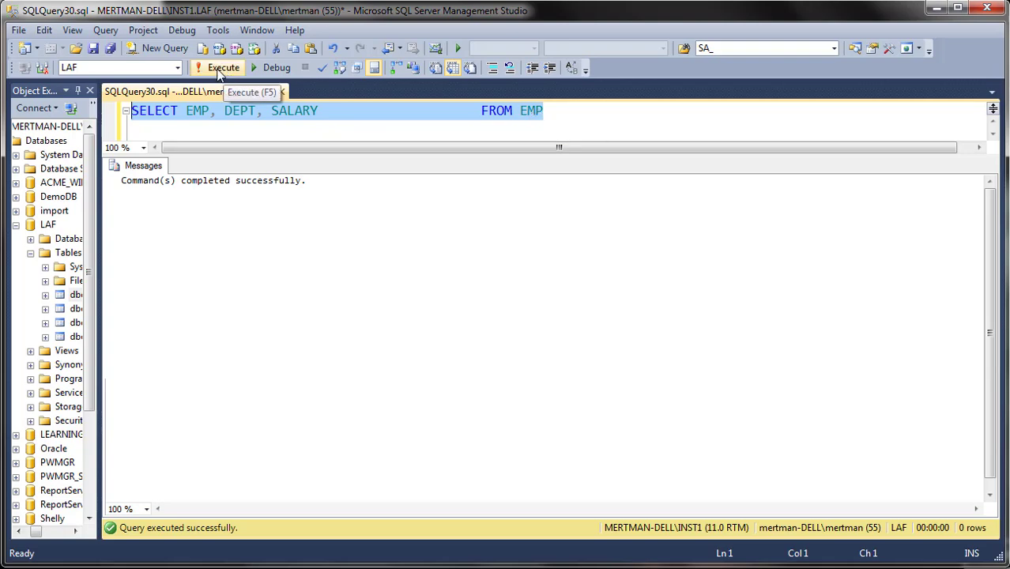
click(224, 67)
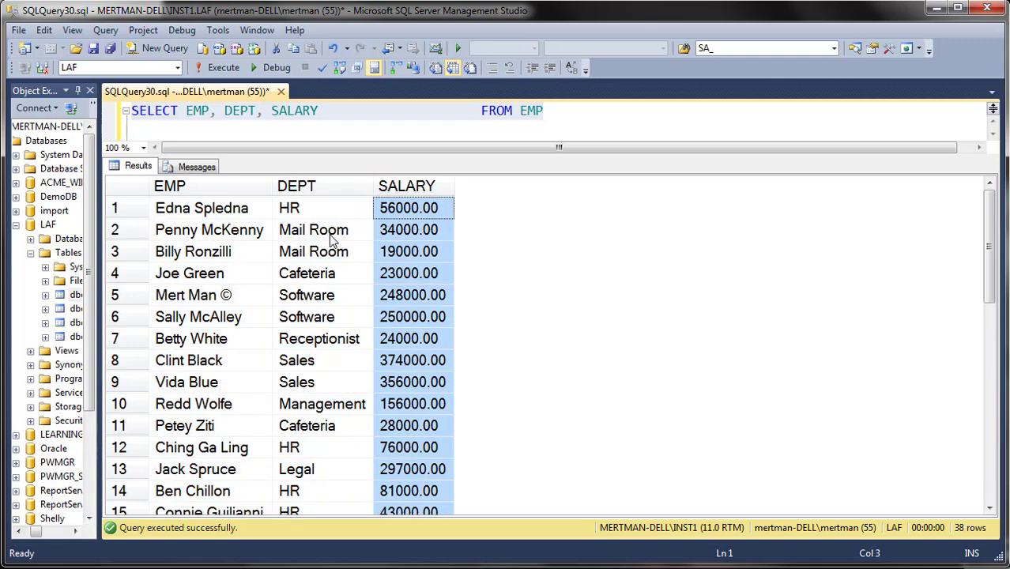
Step: Inspect the Software department and Mert Man rows in the Results grid
click(306, 295)
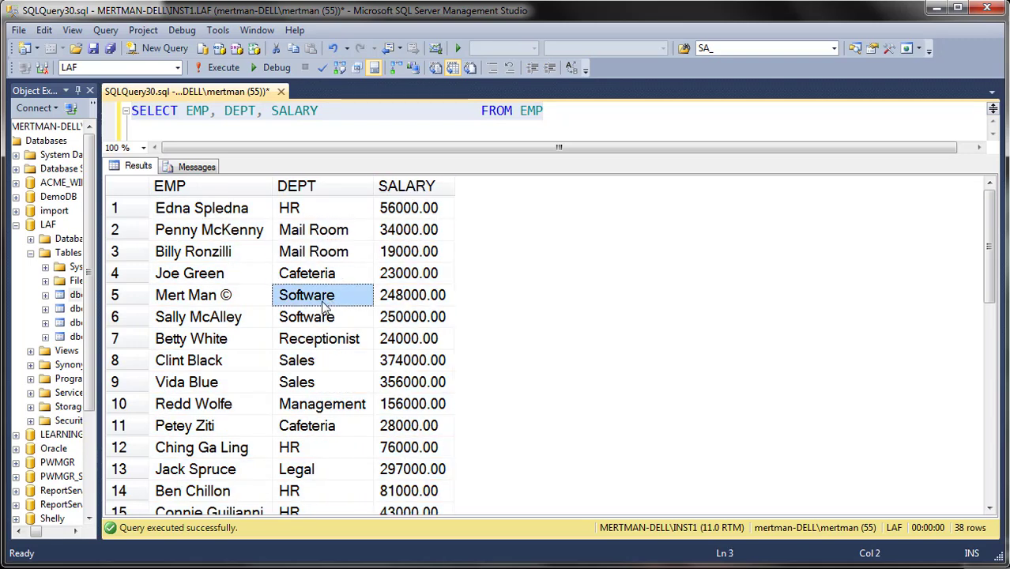
click(307, 316)
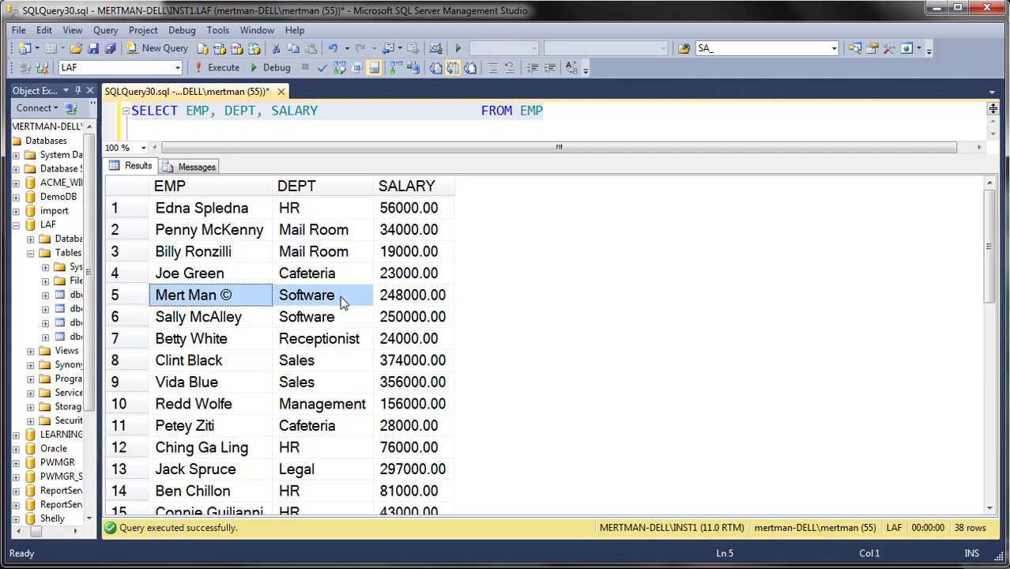
mouse_move(313, 306)
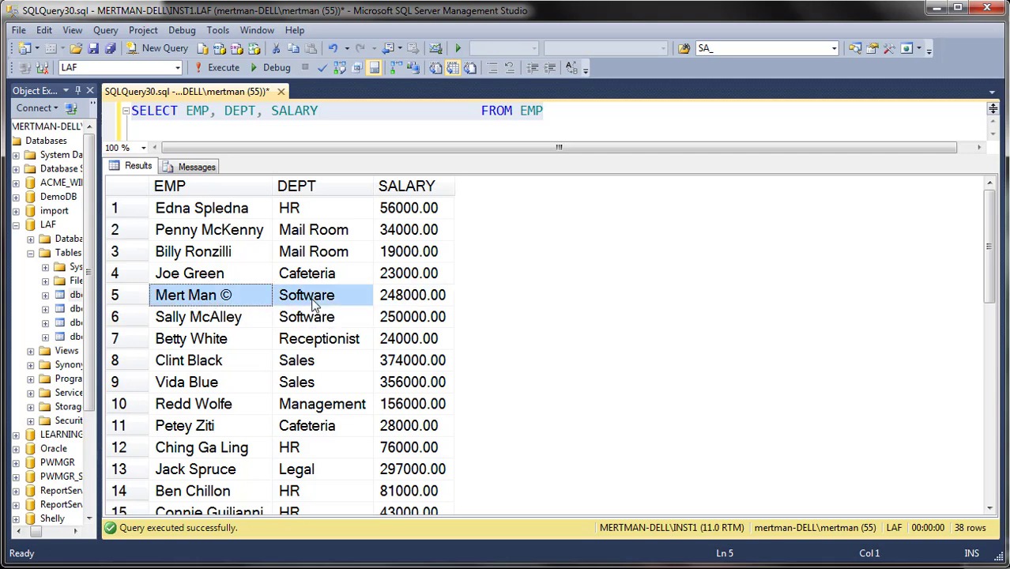
click(307, 295)
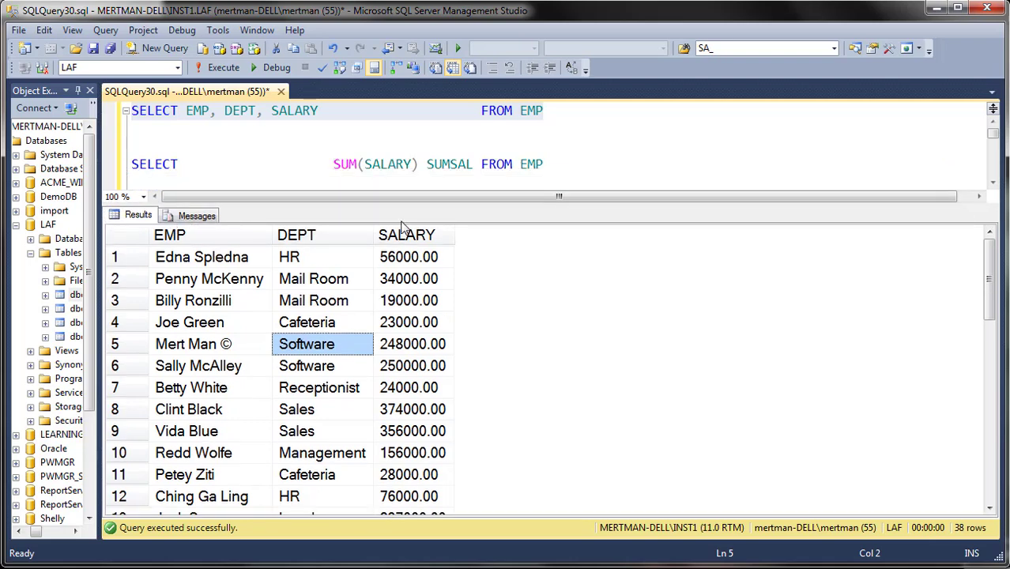
Step: Run the copied SUM(SALARY) query without the SUMSAL alias, returning 6515000.00
drag(333, 164, 407, 163)
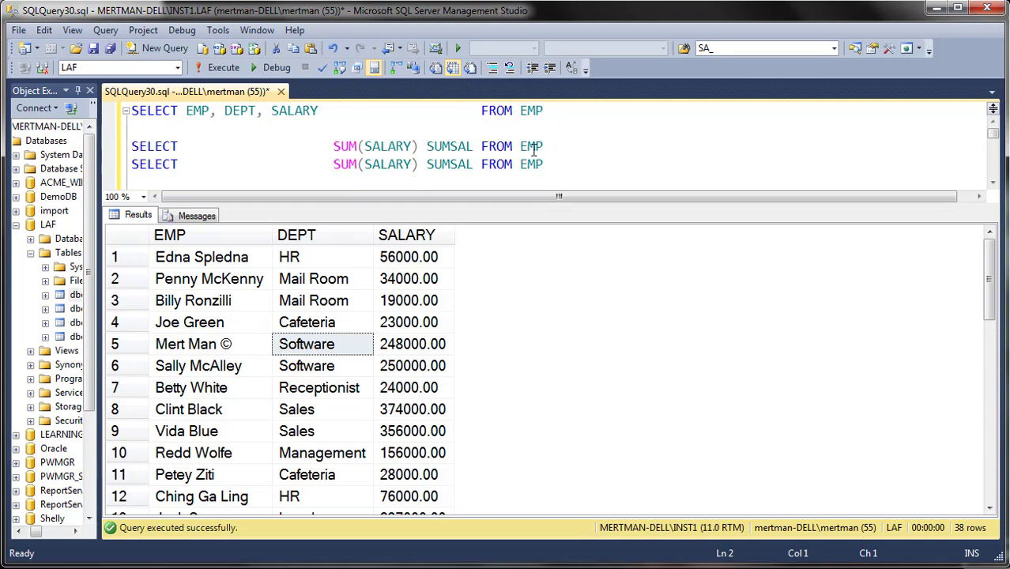
double_click(449, 146)
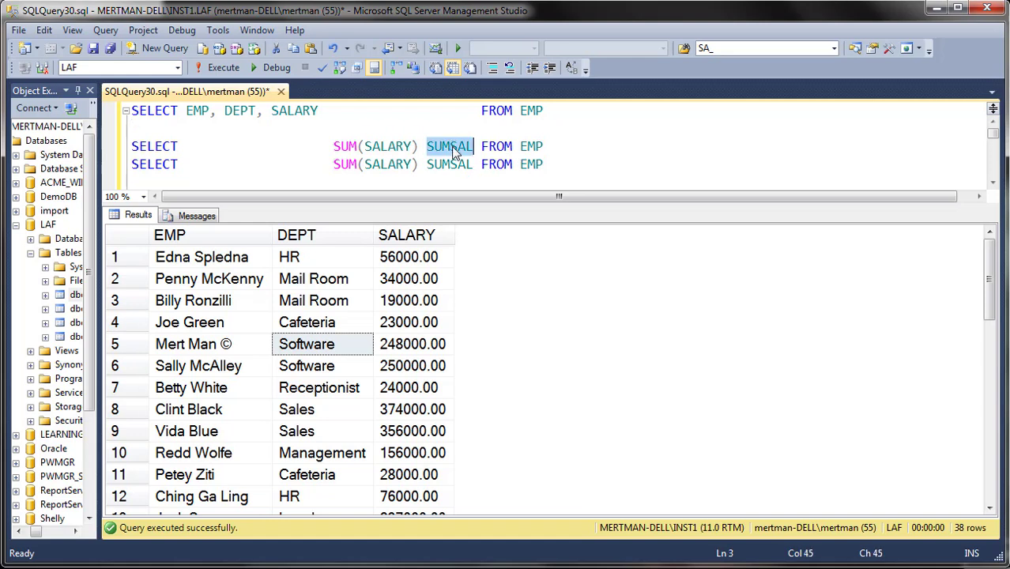
key(Delete)
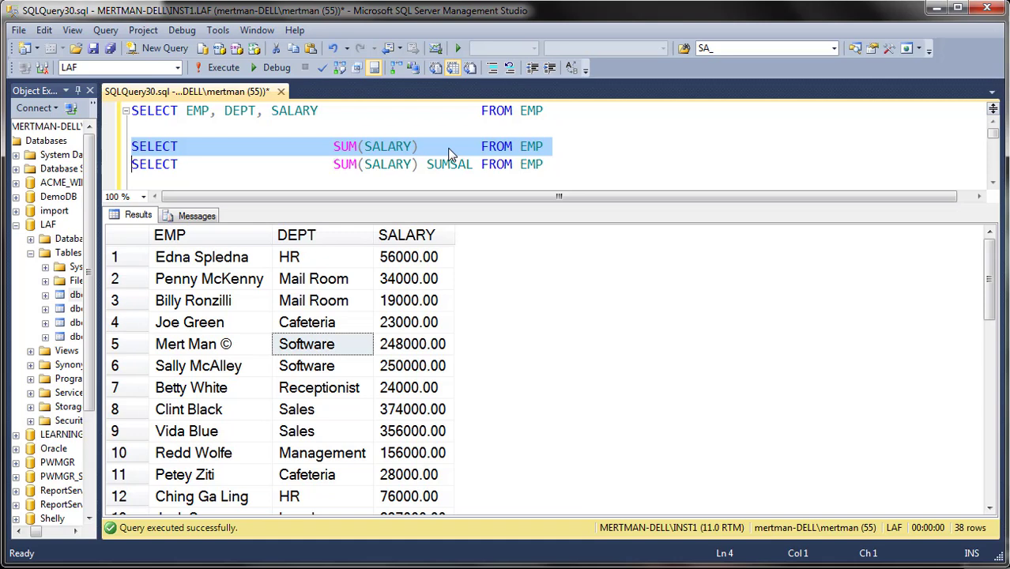
click(223, 68)
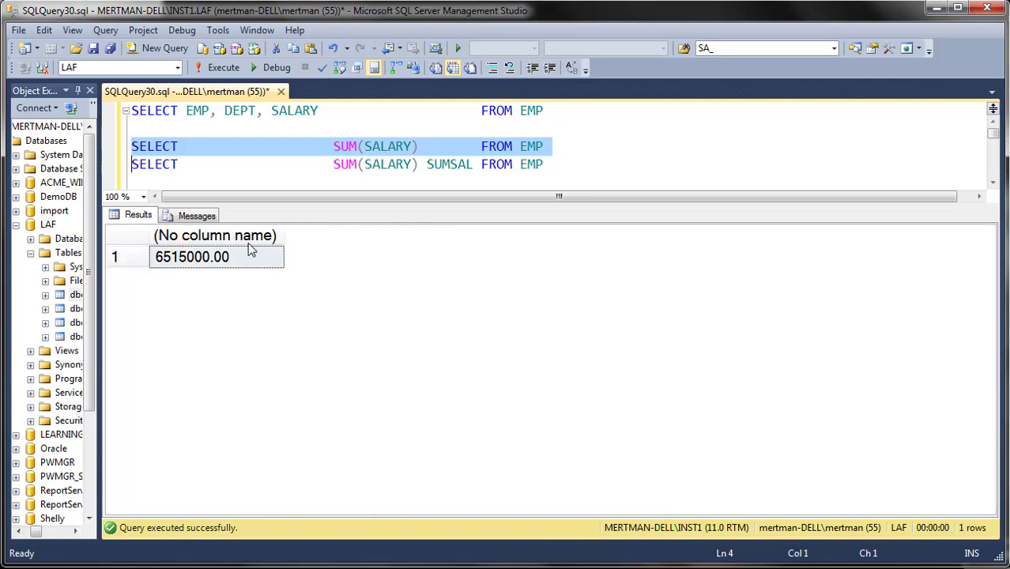
mouse_move(294, 244)
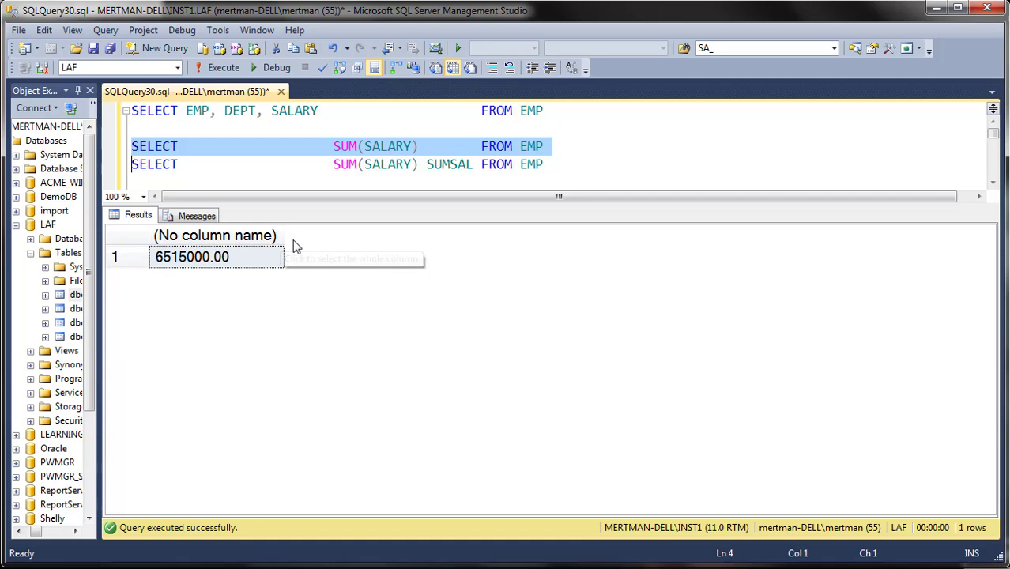
mouse_move(218, 231)
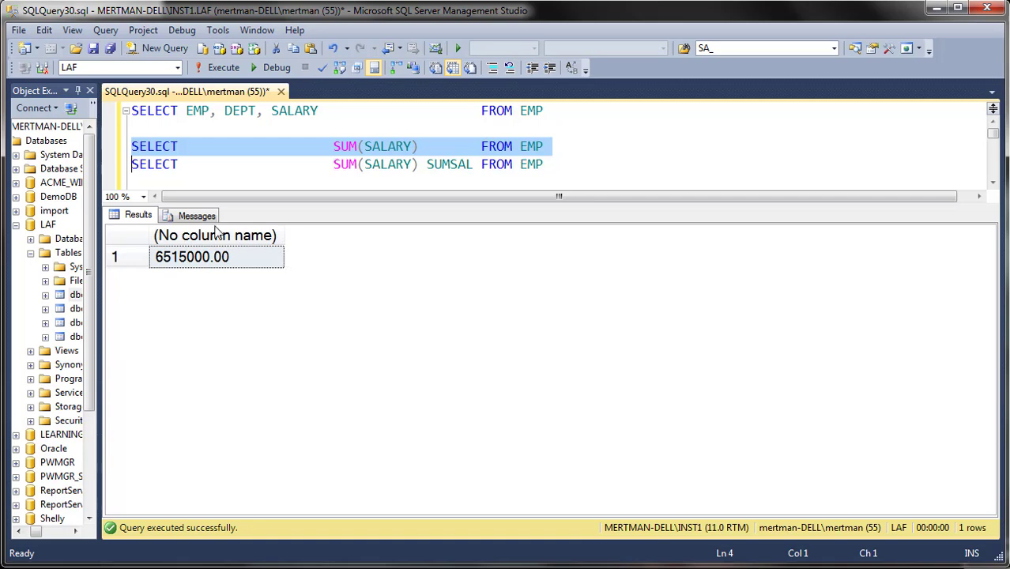
mouse_move(196, 215)
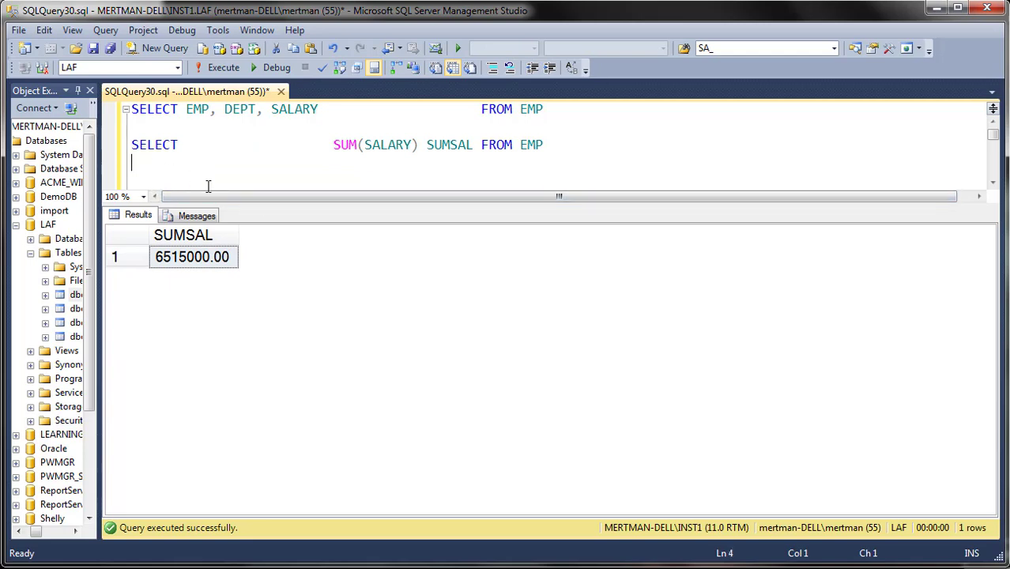
Step: Run SELECT EMP, DEPT, SALARY, SUM(SALARY) SUMSAL FROM EMP and review the GROUP BY error
text(SELECT EMP, DEPT, SALARY, SUM(SALARY) SUMSAL FROM EMP)
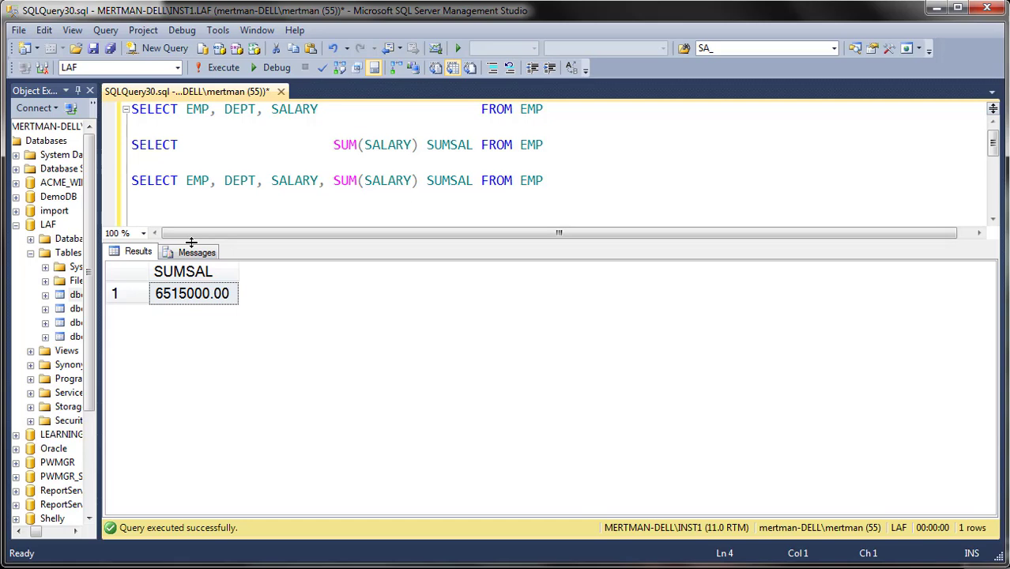
click(224, 67)
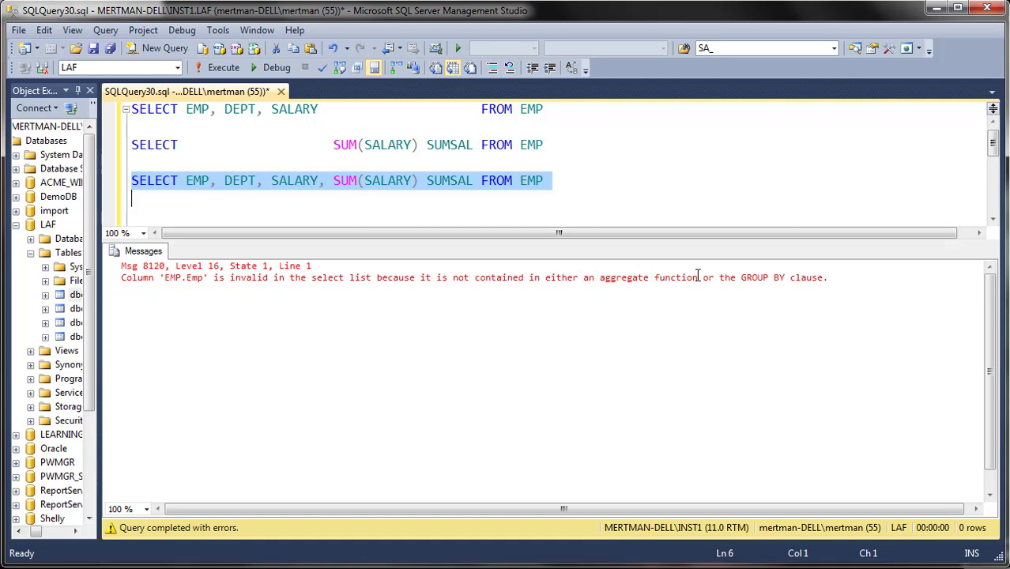
click(418, 180)
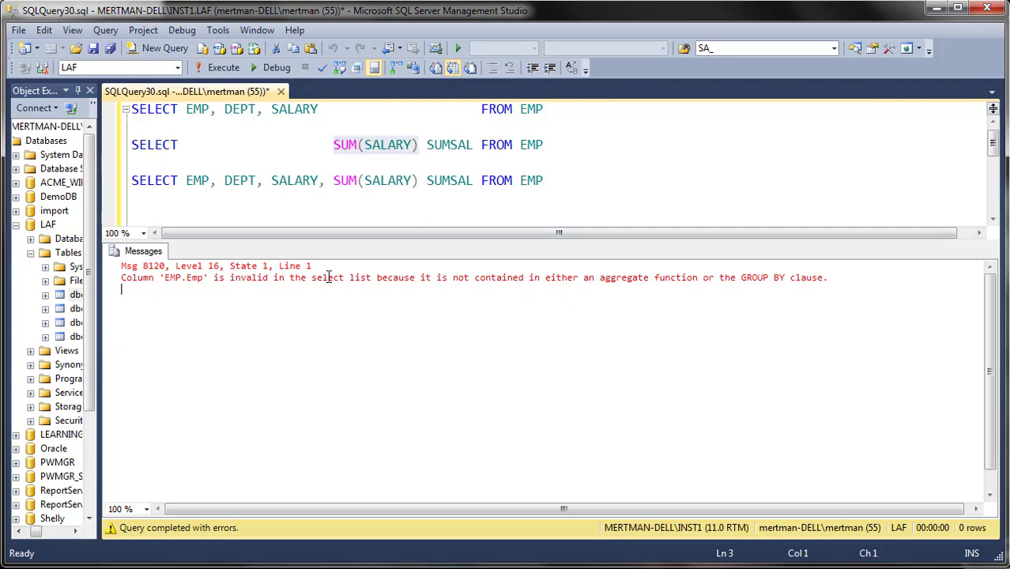
double_click(620, 277)
text(--)
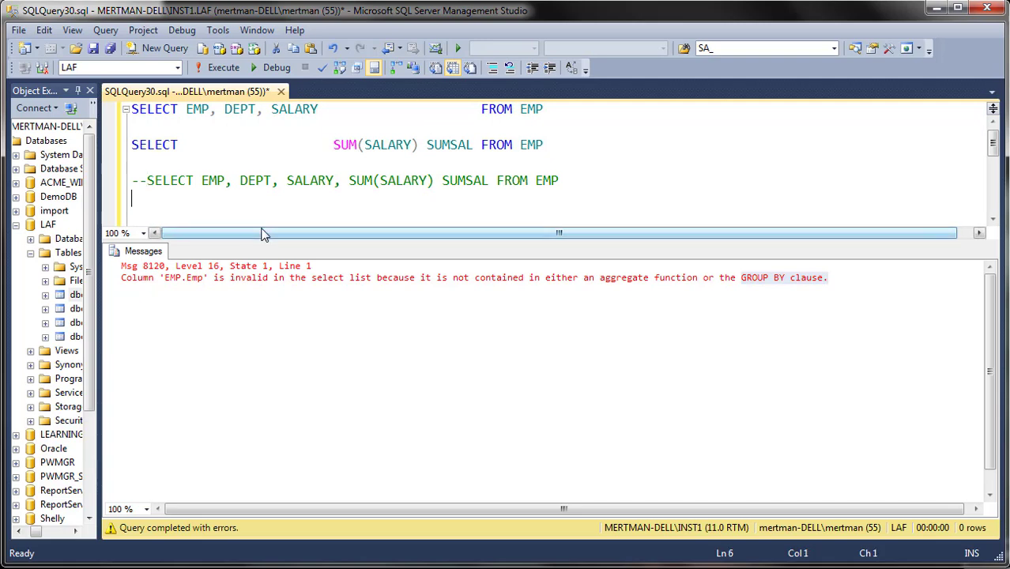
Step: Write SELECT DEPT, SUM(SALARY) SUMSAL FROM EMP GROUP BY DEPT and select that query line
text(SELECT DEPT, SUM(SALARY) SUMSAL FROM EMP GROUP BY DEPT)
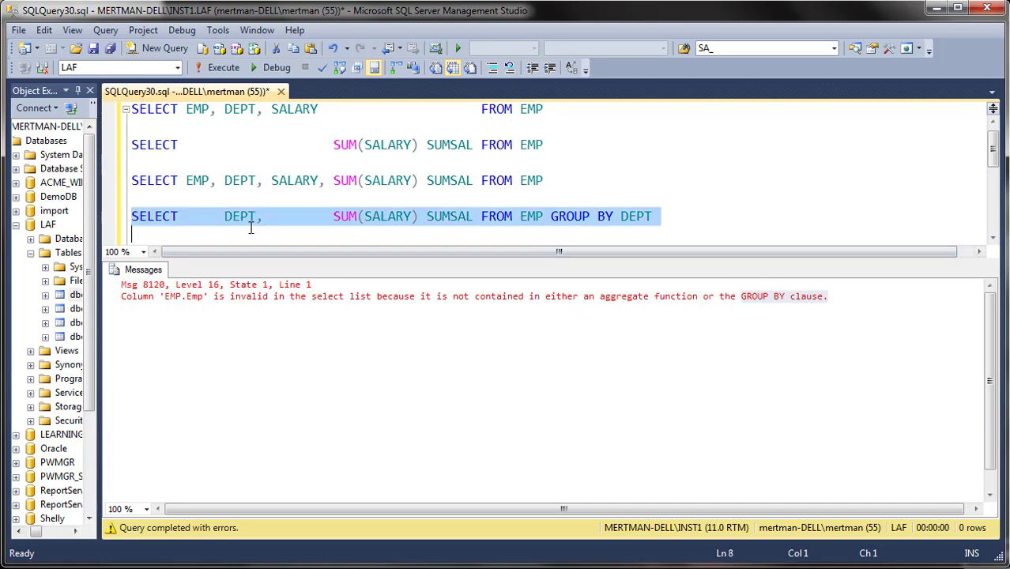
mouse_move(234, 221)
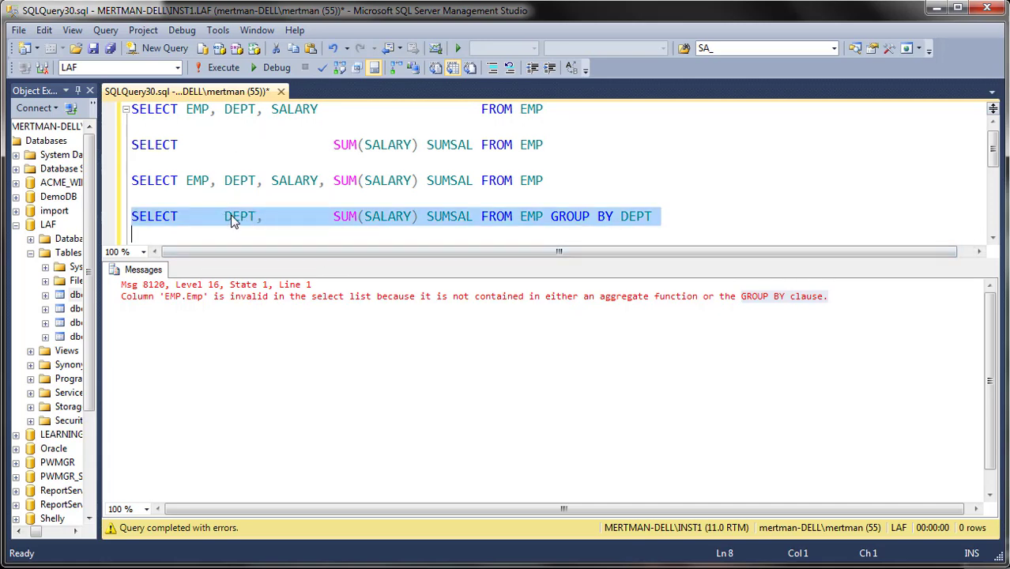
double_click(240, 215)
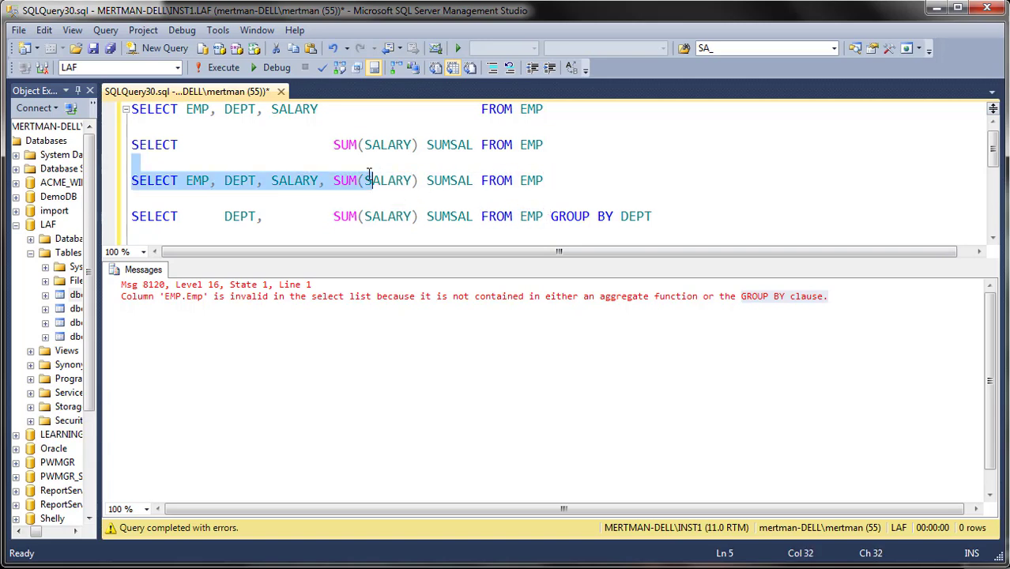
drag(369, 181, 544, 180)
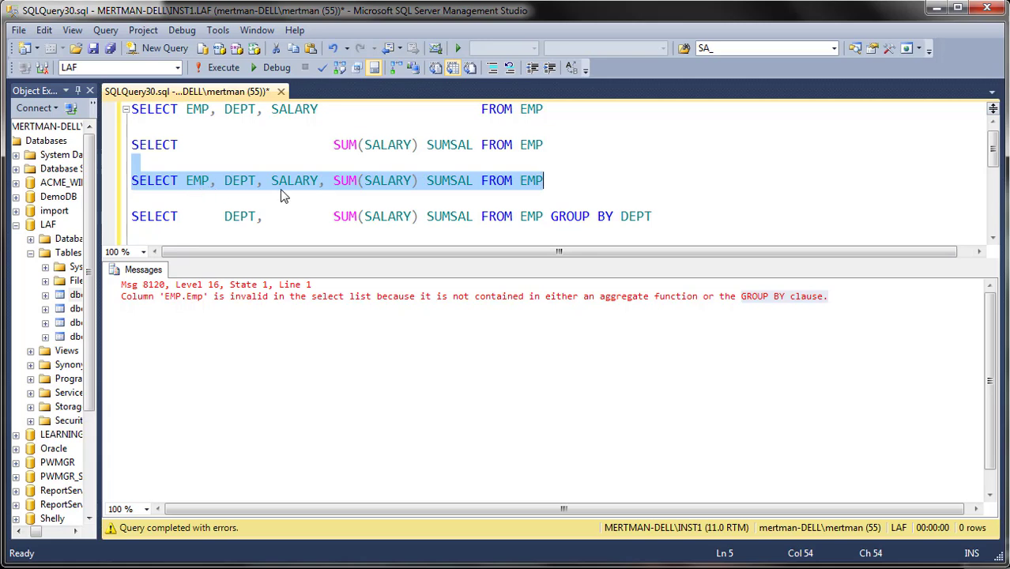
double_click(239, 216)
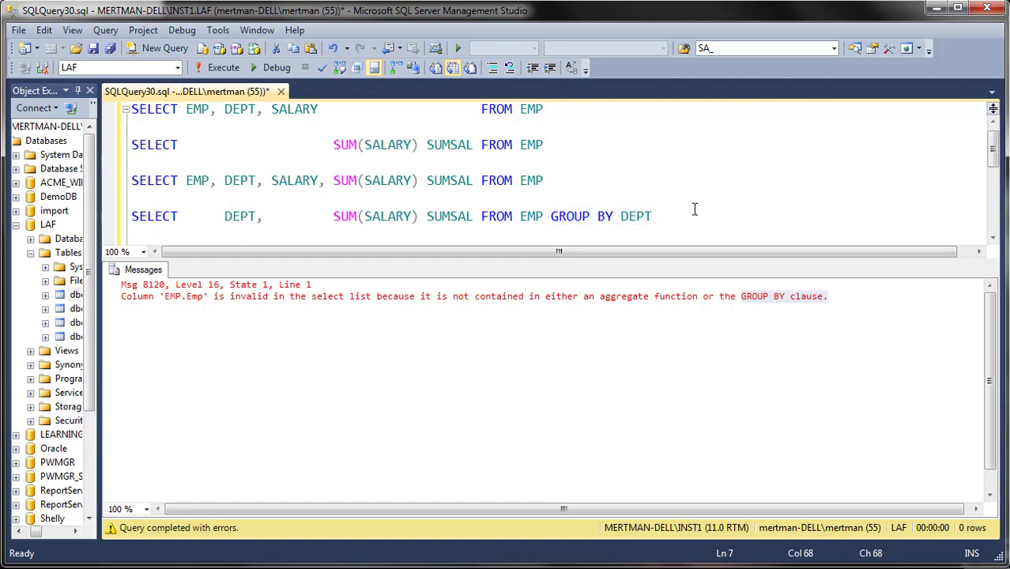
key(enter)
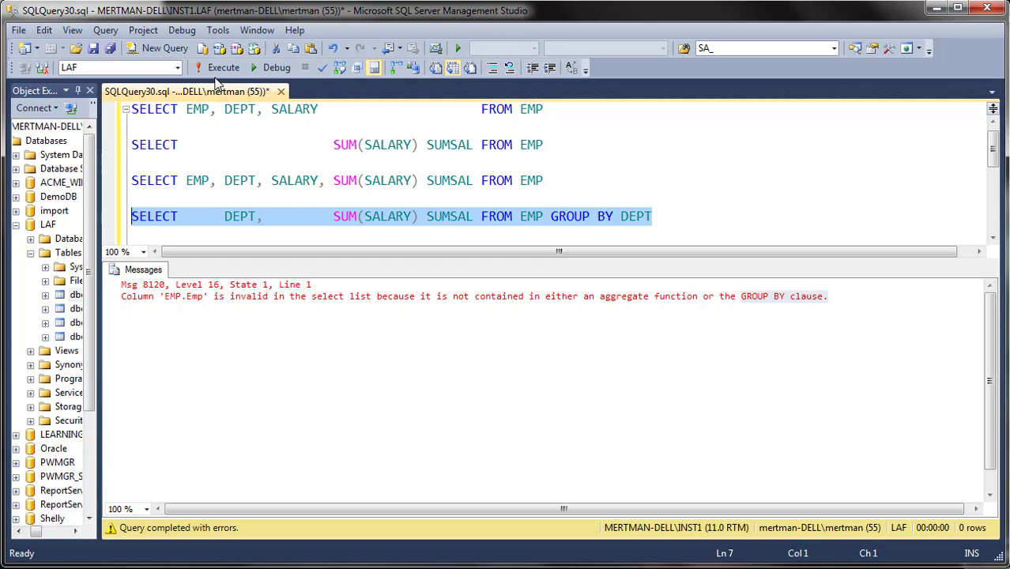
mouse_move(223, 67)
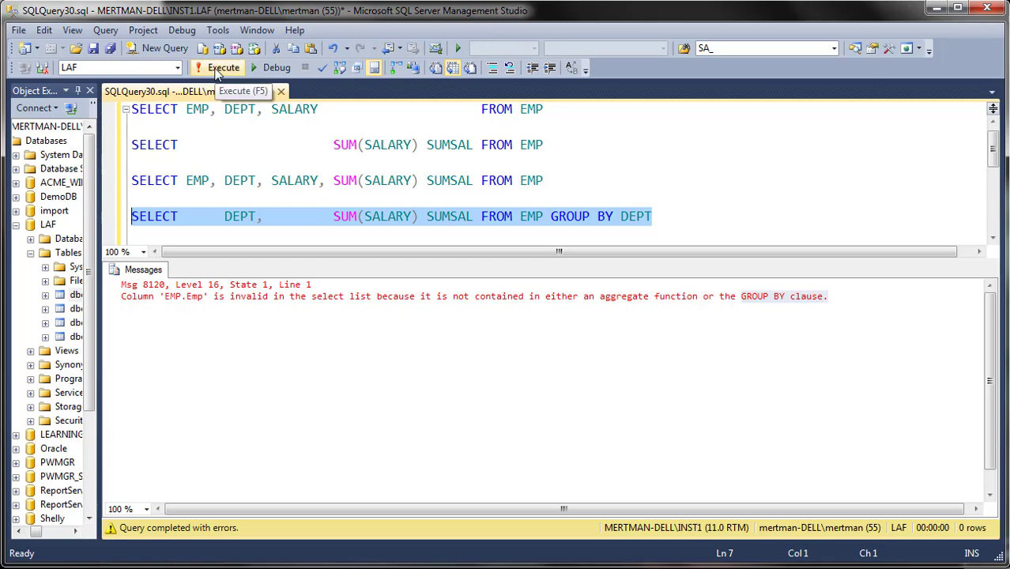
click(224, 67)
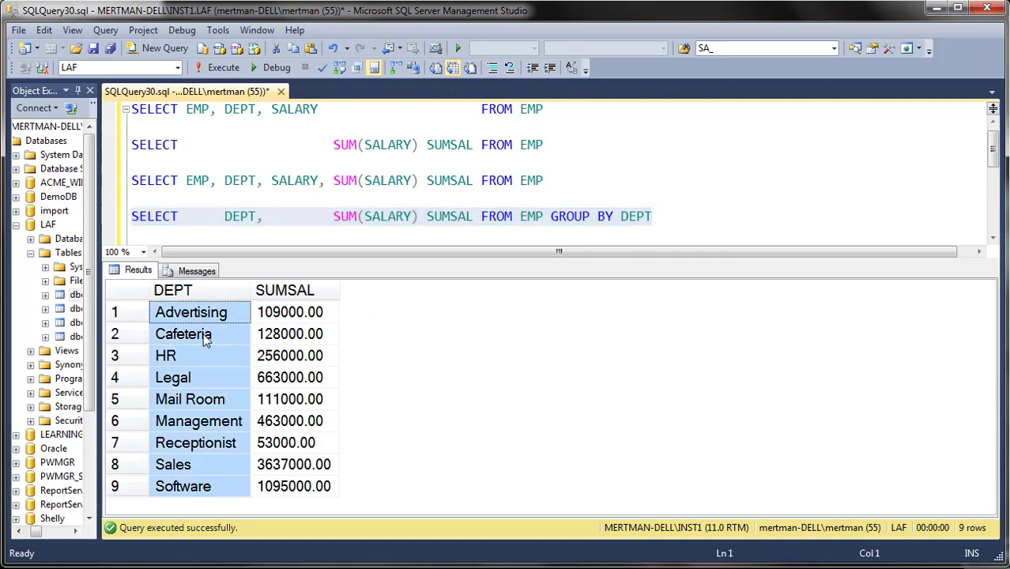
click(166, 355)
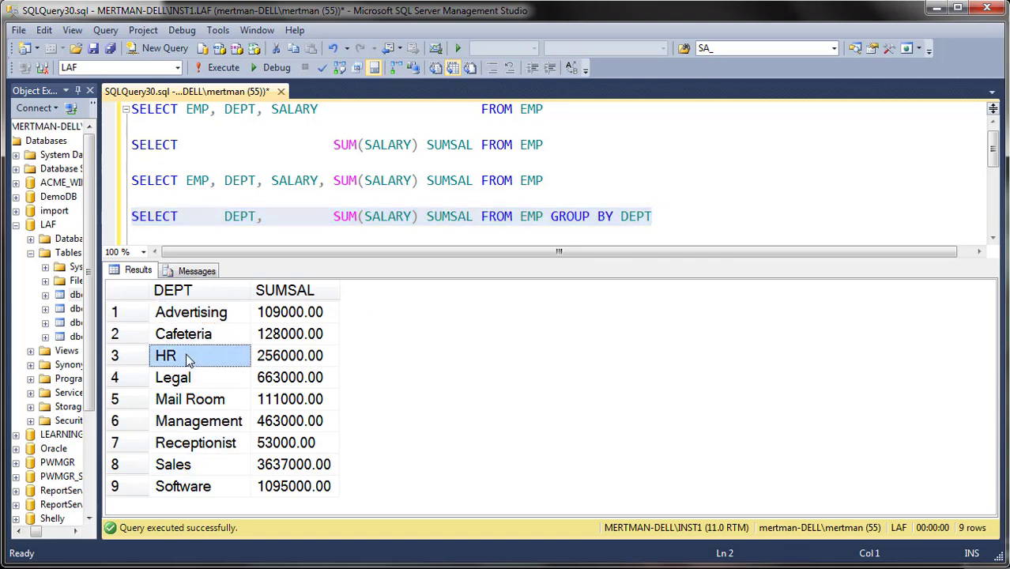
click(190, 398)
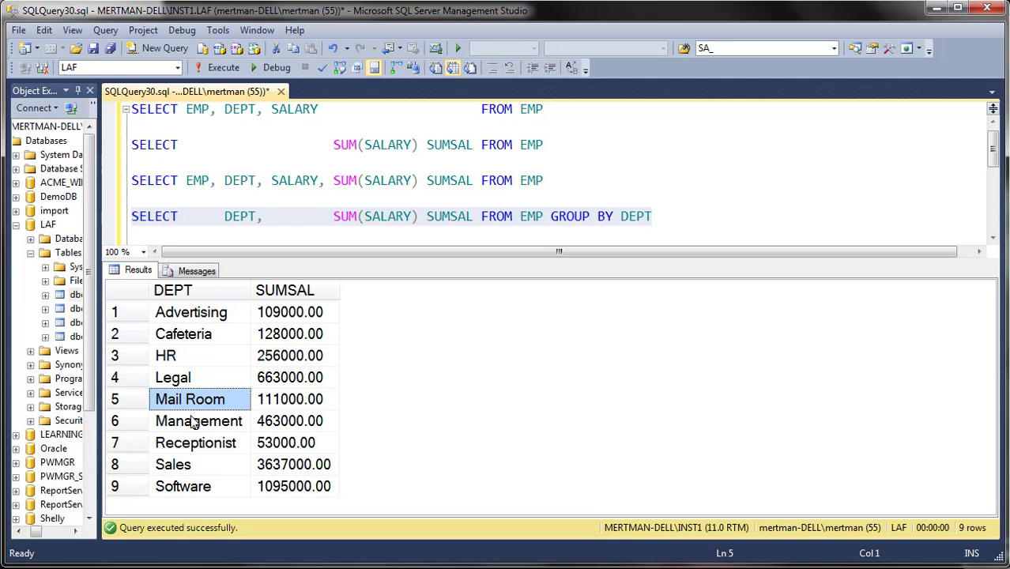
click(183, 486)
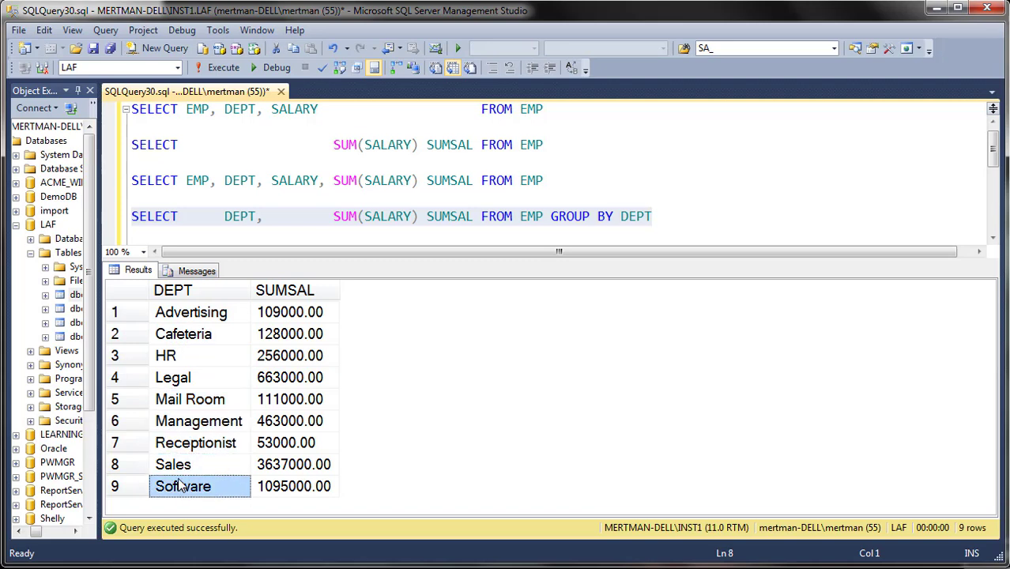
click(294, 312)
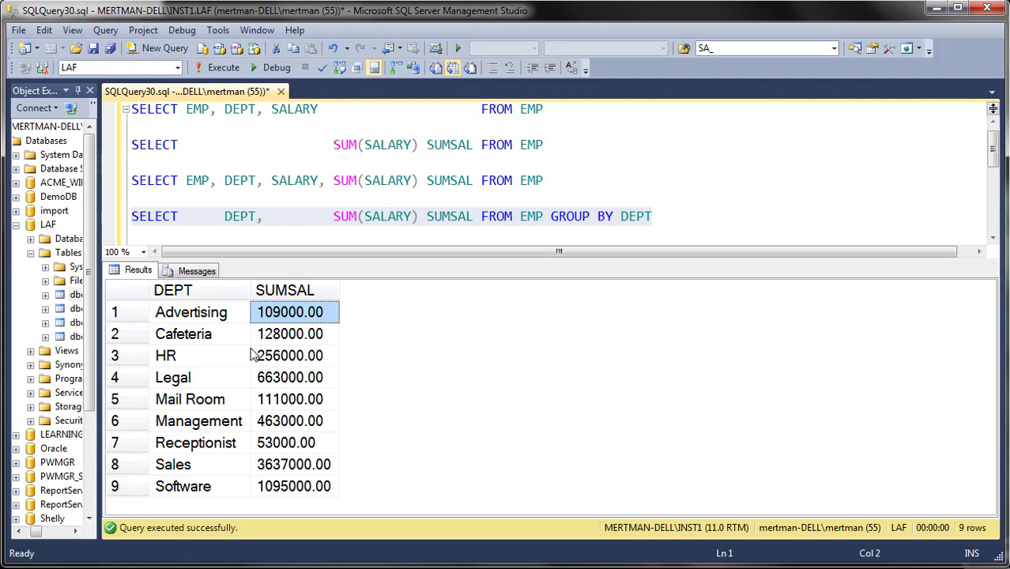
mouse_move(451, 315)
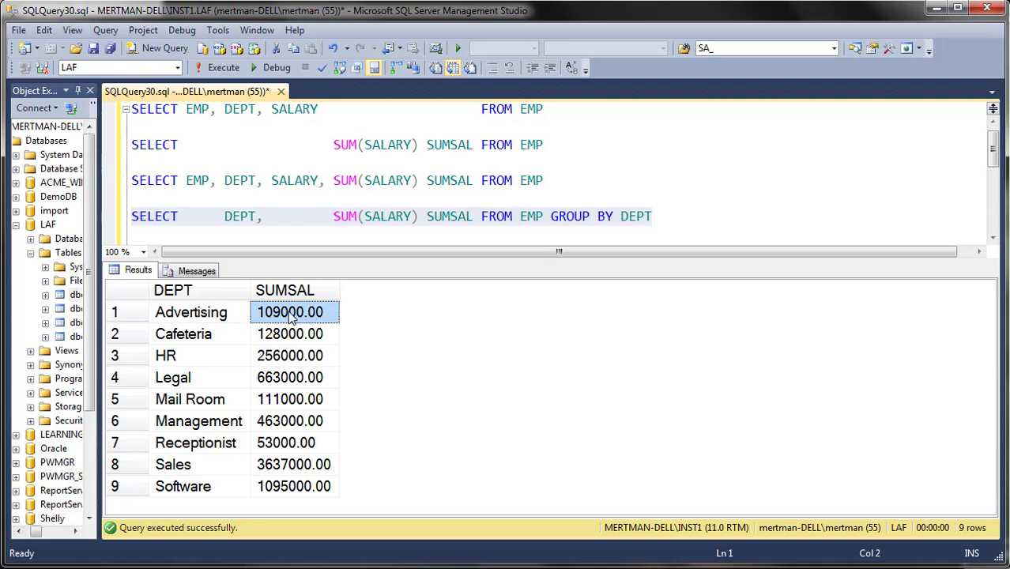
mouse_move(235, 320)
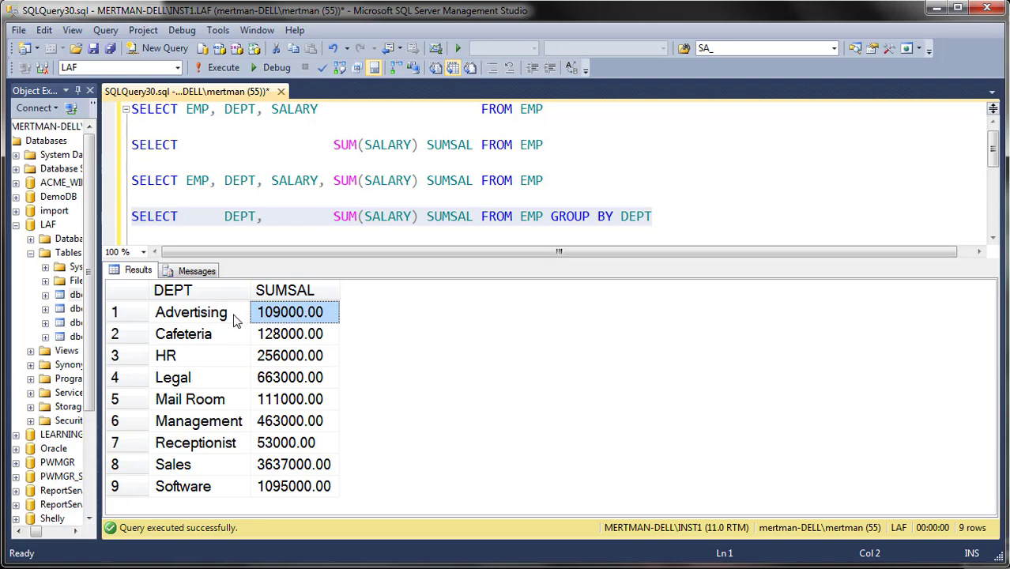
click(290, 334)
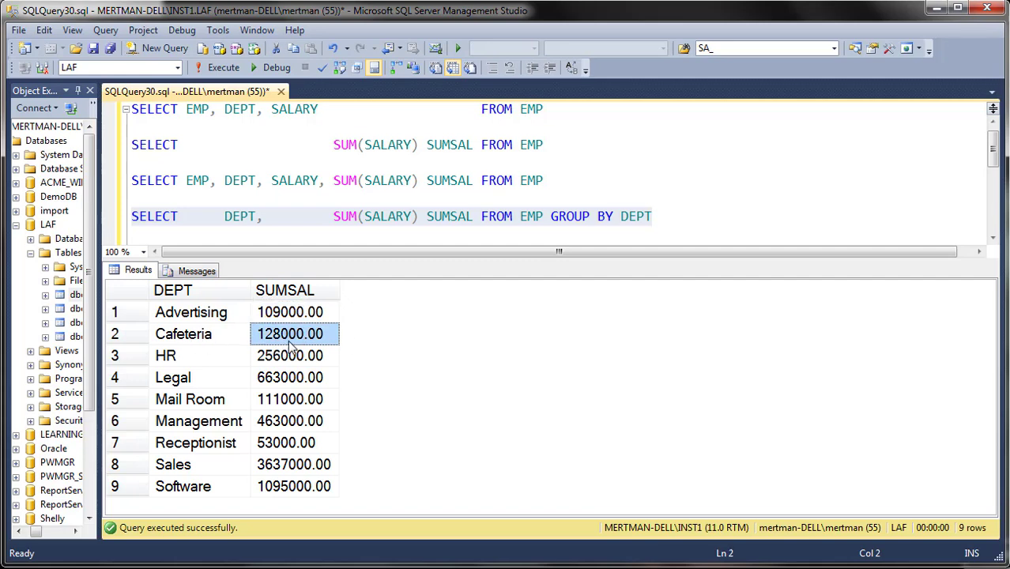
mouse_move(287, 342)
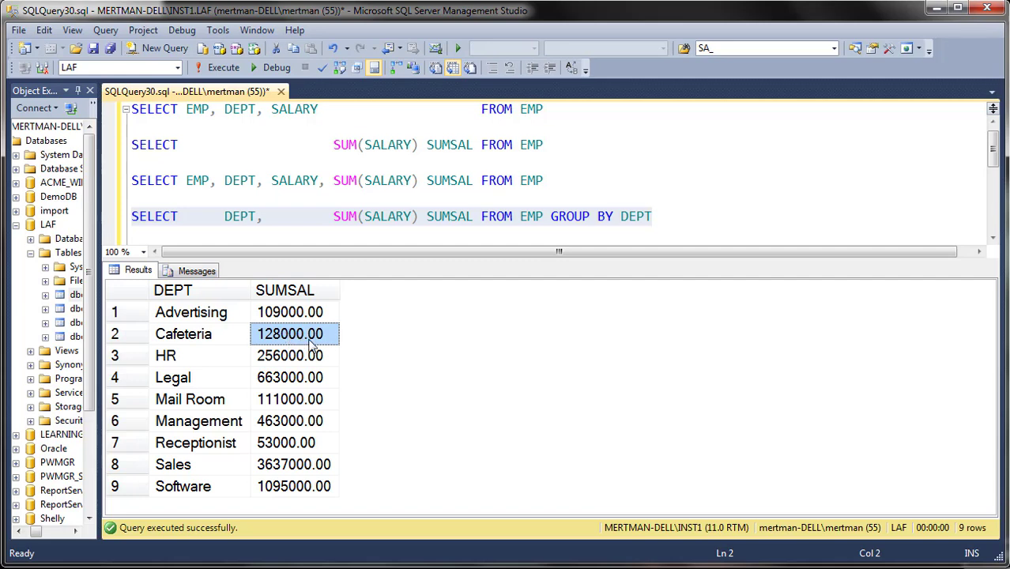
click(290, 377)
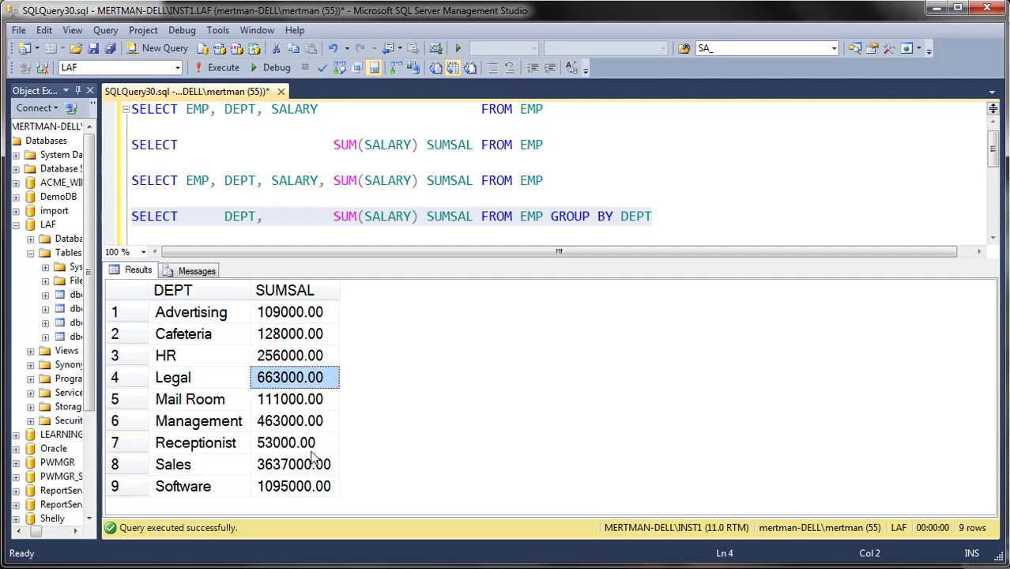
click(294, 464)
text(SELECT EMP, DEPT,          SUM(SALARY) SUMSAL FROM EMP GROUP BY DEPT, EMP)
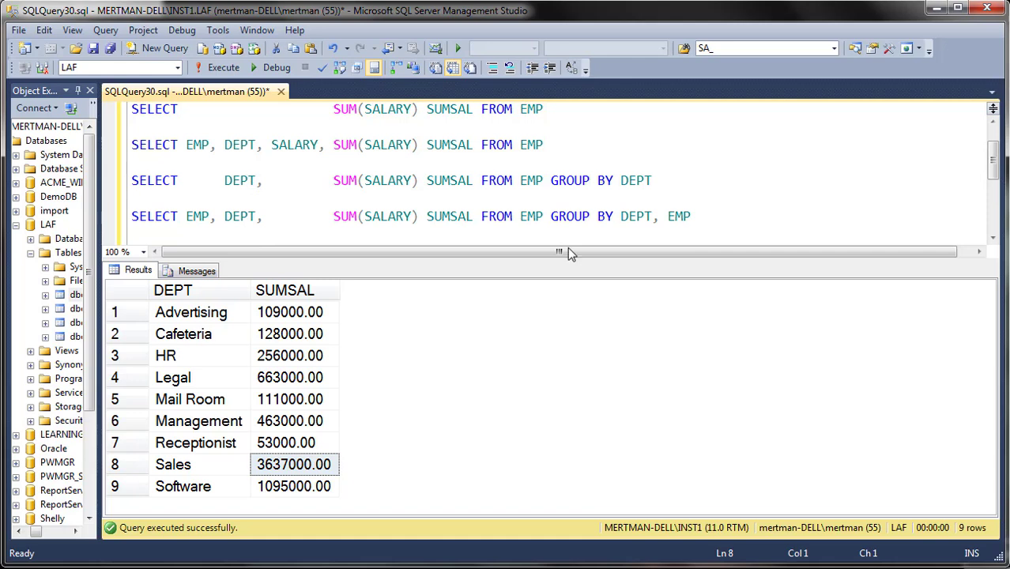
Step: Select the GROUP BY DEPT, EMP query line in the editor without running it
click(132, 180)
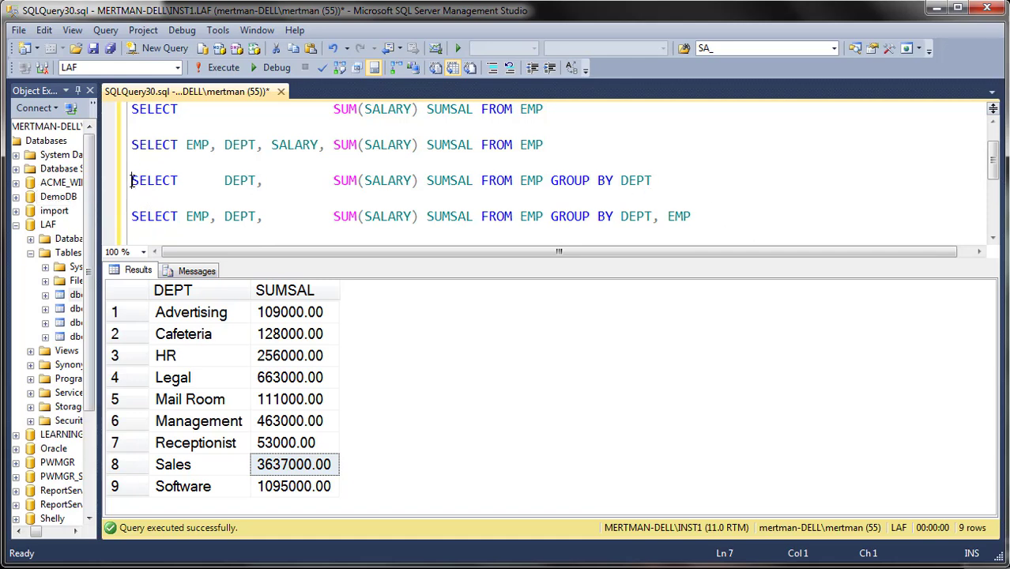
triple_click(395, 180)
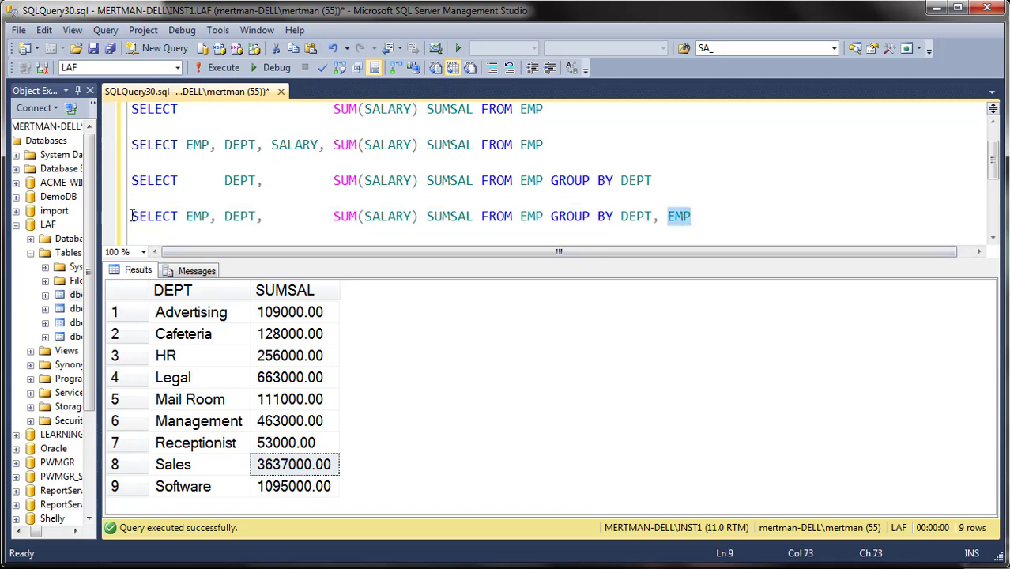
click(133, 162)
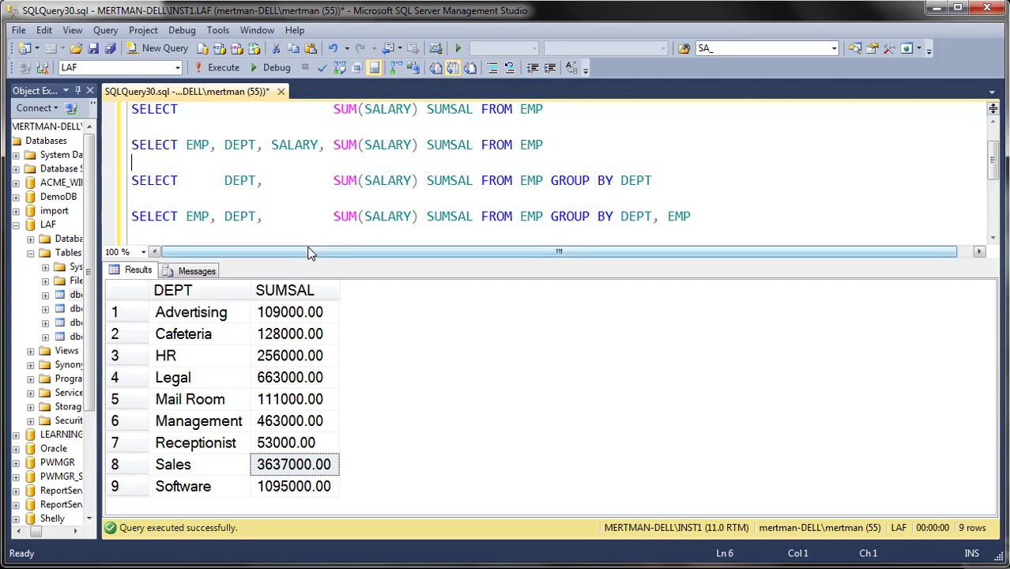
drag(132, 181, 695, 230)
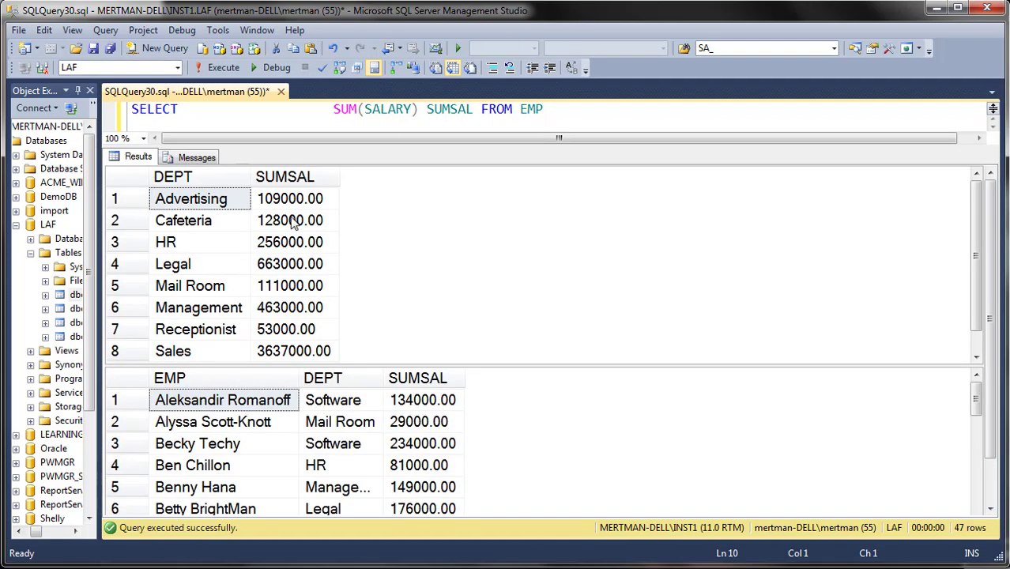
mouse_move(198, 373)
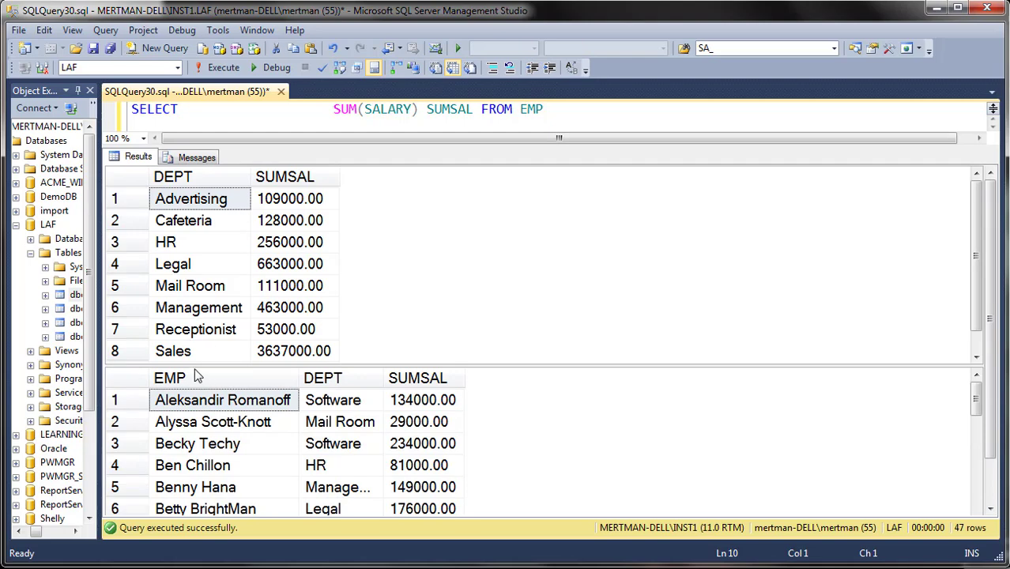
scroll(down, 3)
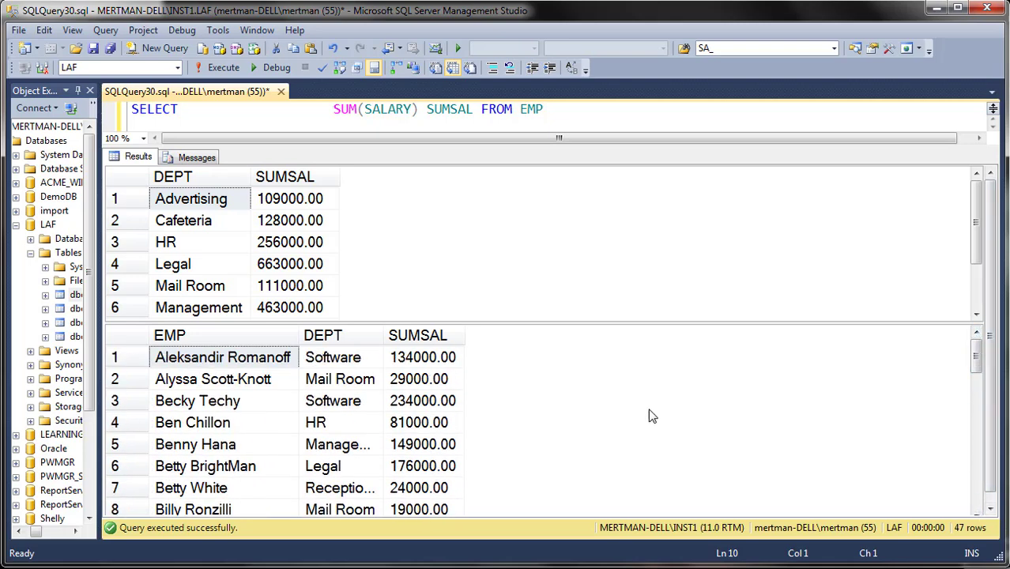
mouse_move(188, 364)
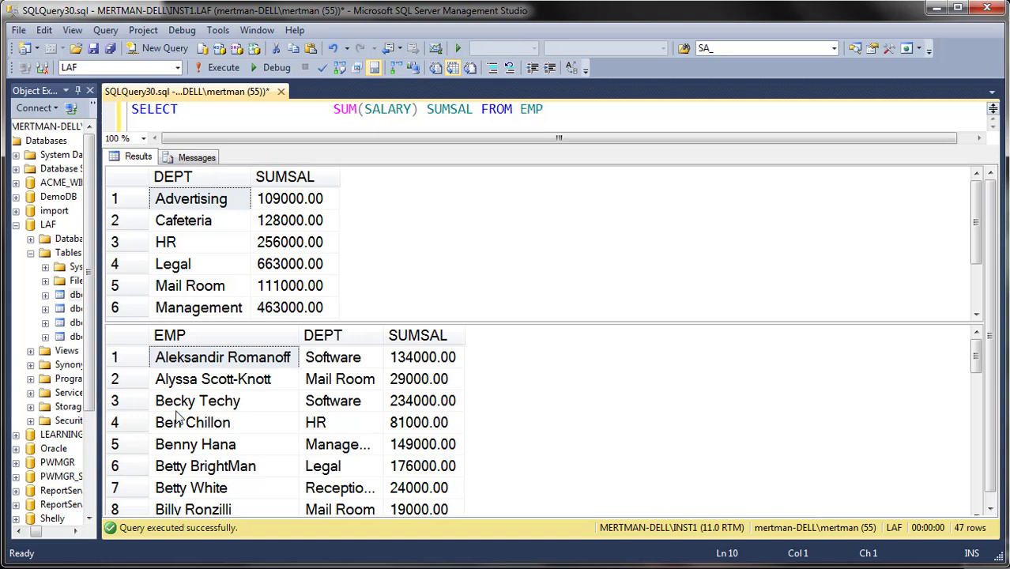
mouse_move(256, 459)
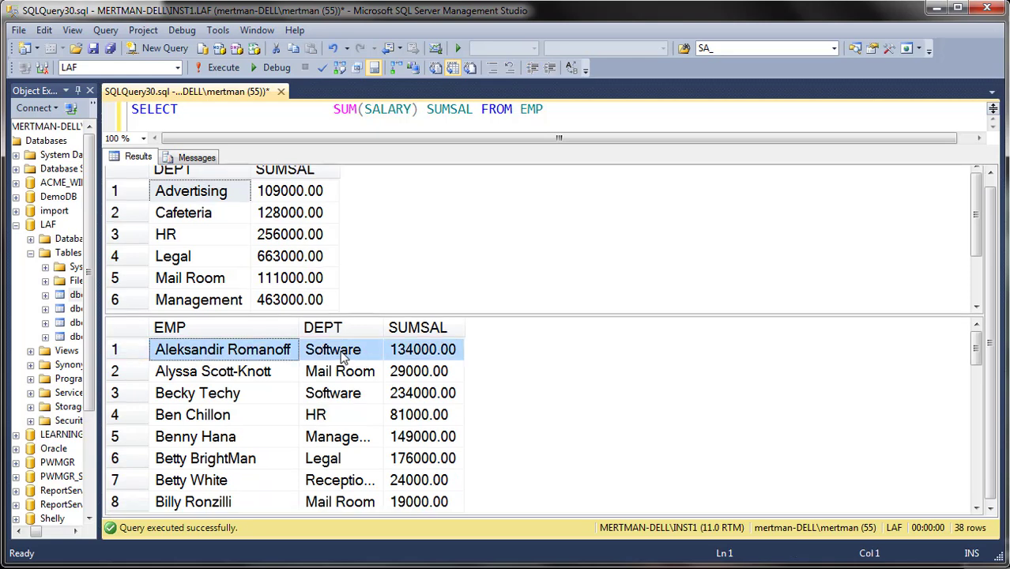
click(423, 349)
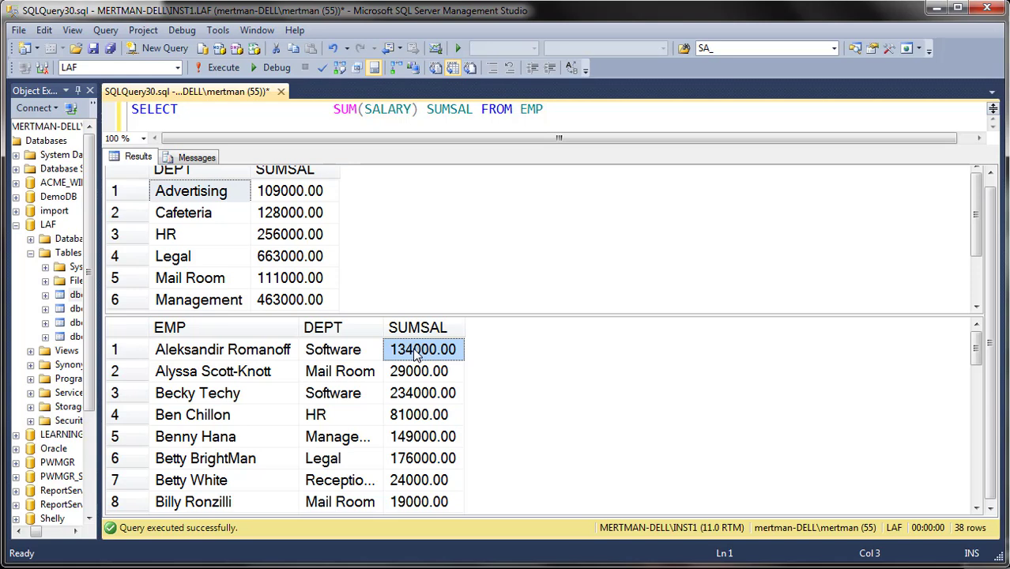
mouse_move(344, 355)
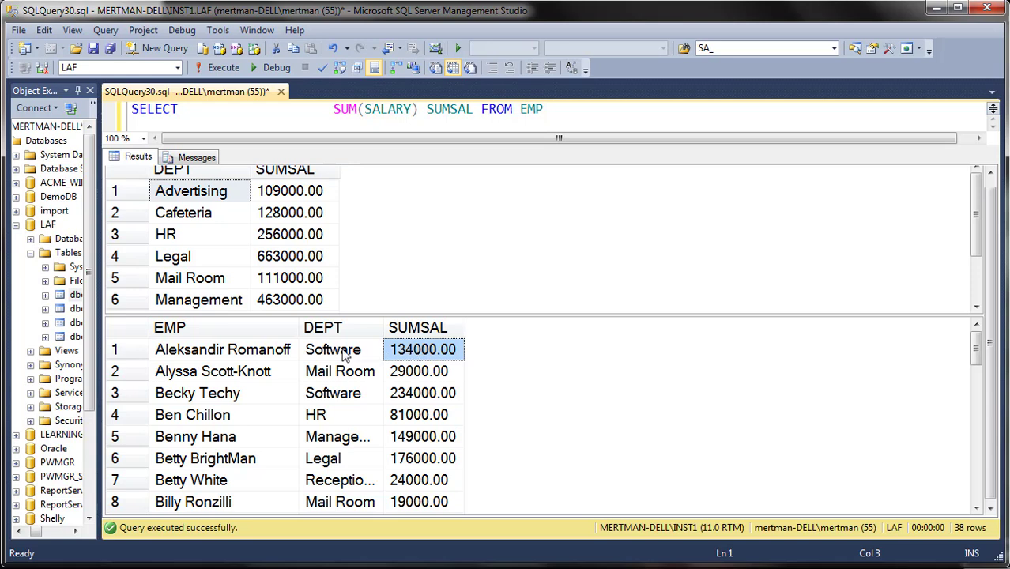
click(333, 350)
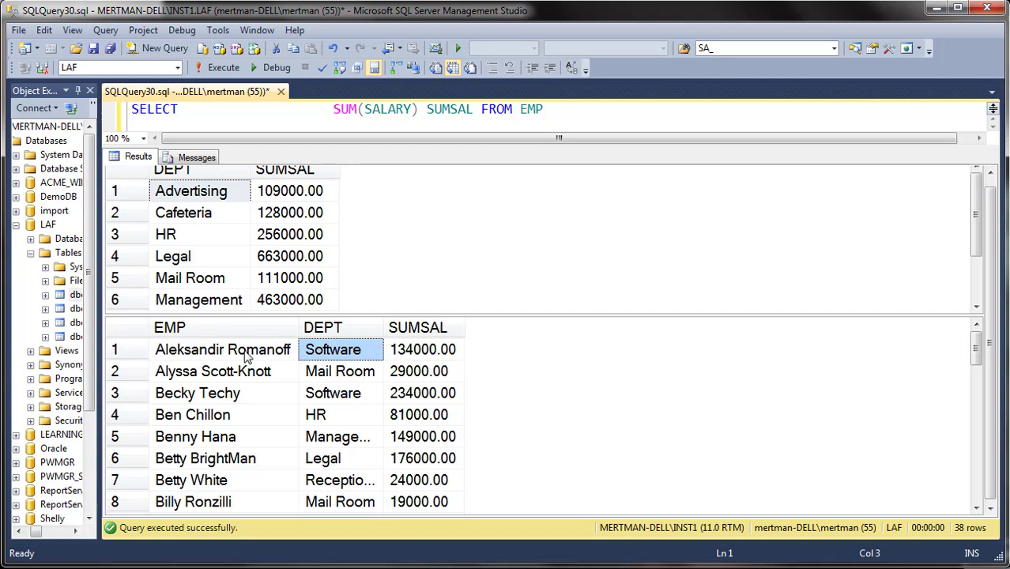
click(223, 349)
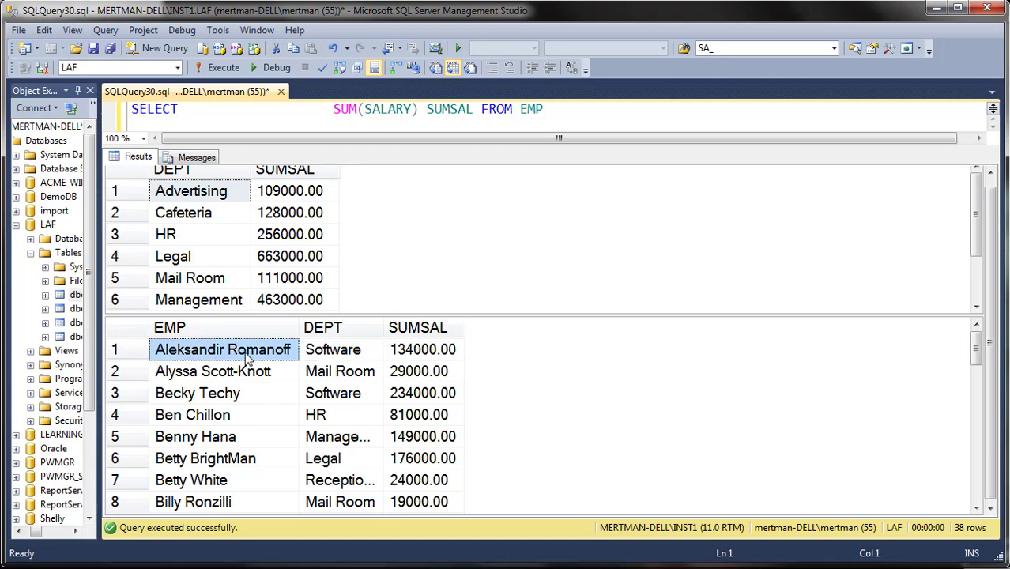
mouse_move(398, 361)
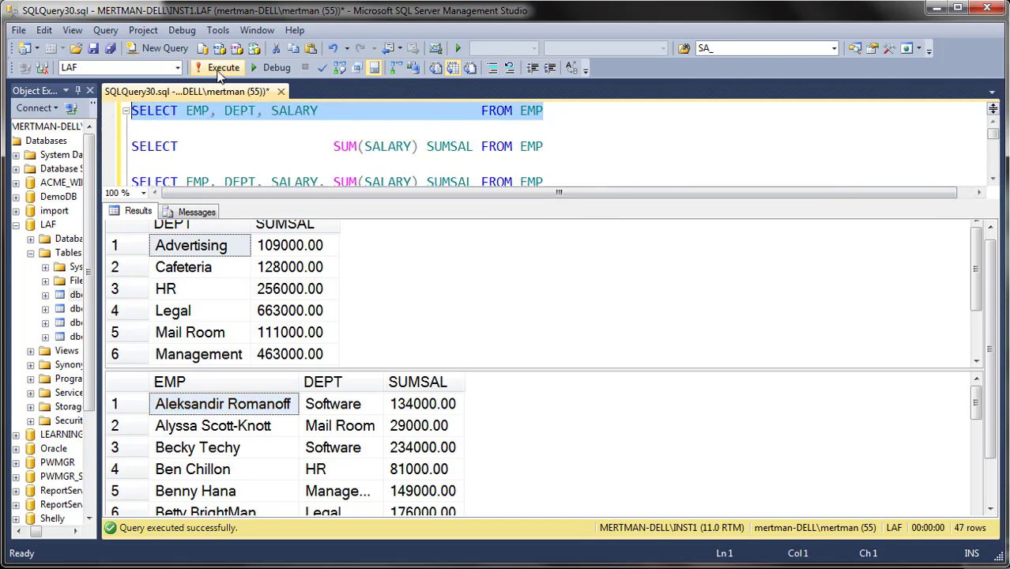
Step: Run the DEPT, EMP grouped query alone to get one 38-row grid of per-employee totals
click(223, 67)
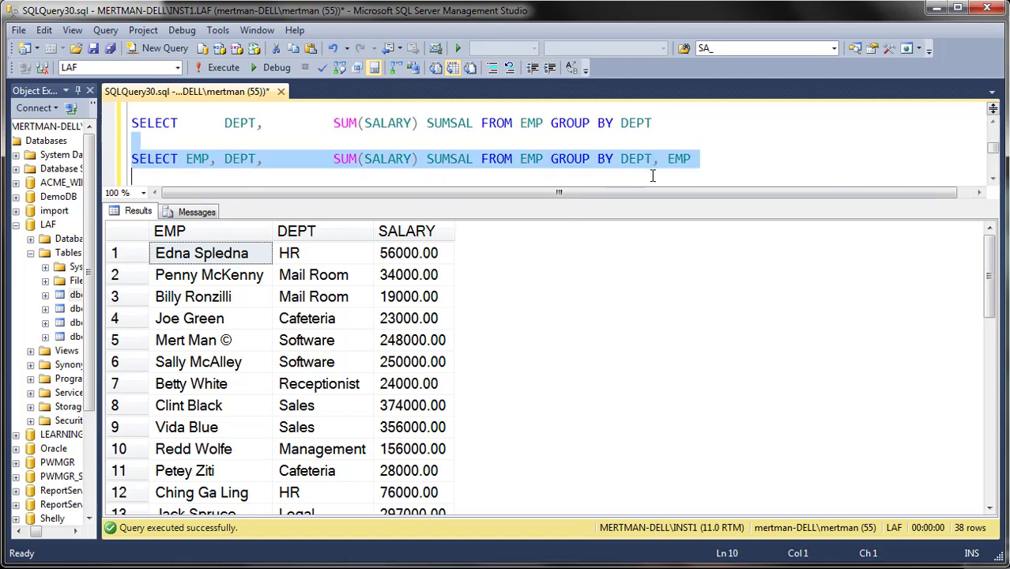
mouse_move(712, 176)
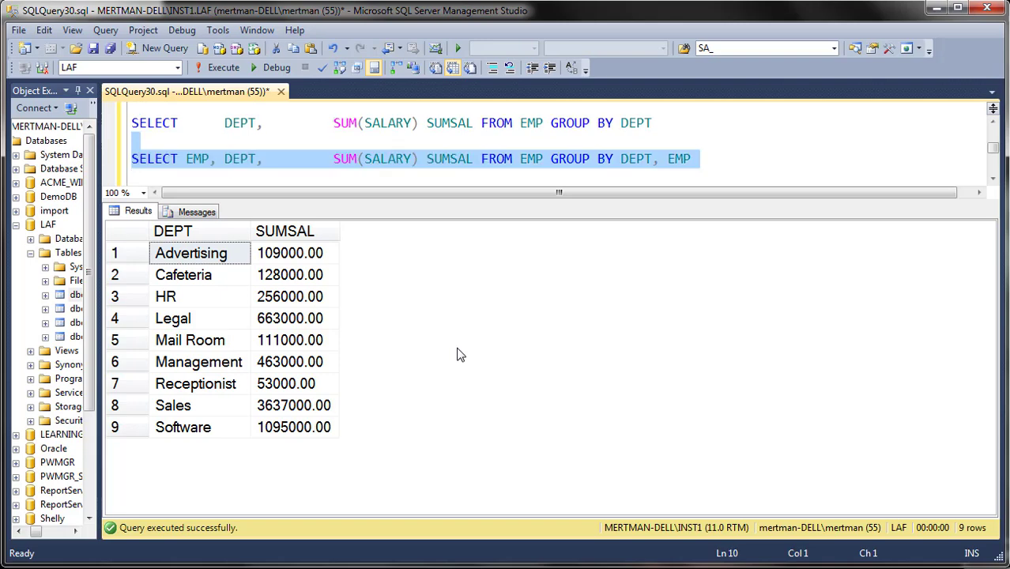
click(223, 67)
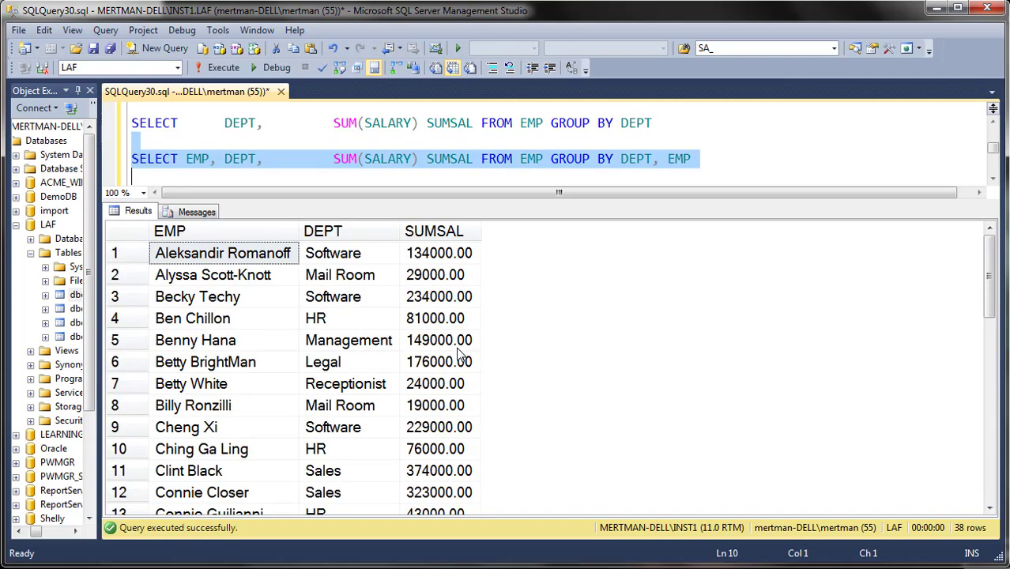
mouse_move(344, 401)
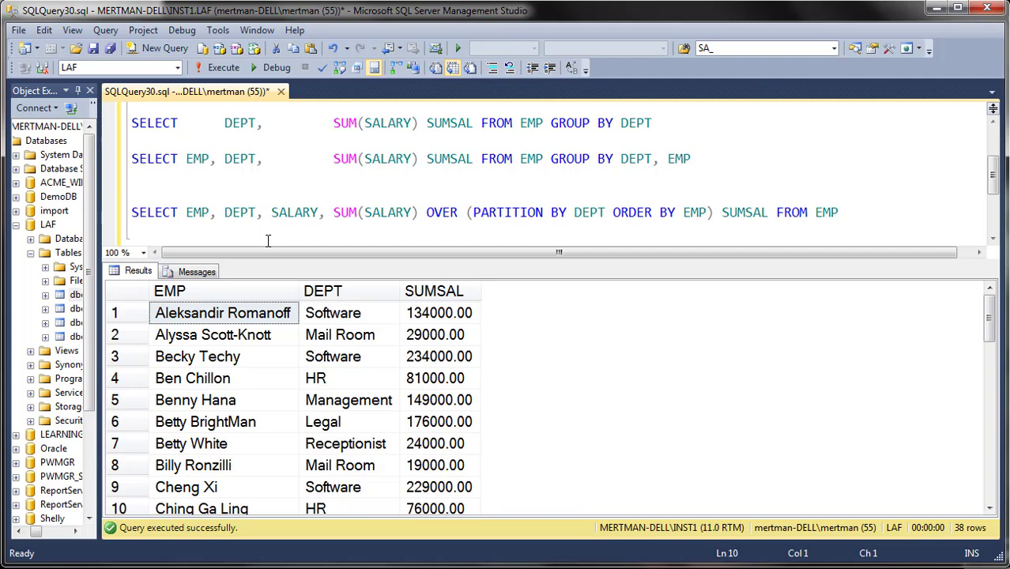
Step: Highlight the SUM(SALARY) OVER (PARTITION BY DEPT ORDER BY EMP) query line for execution
click(134, 178)
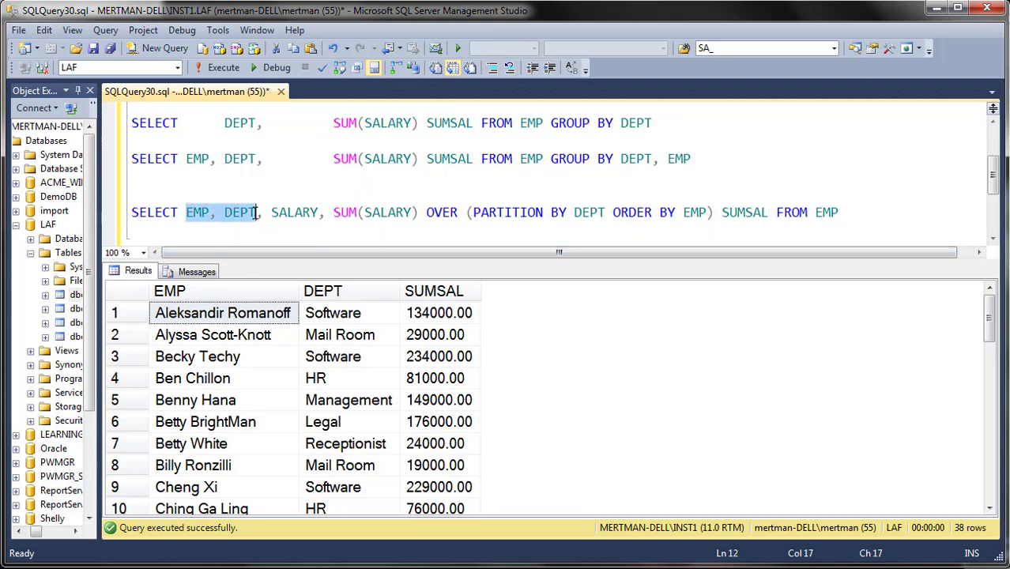
drag(256, 212, 321, 212)
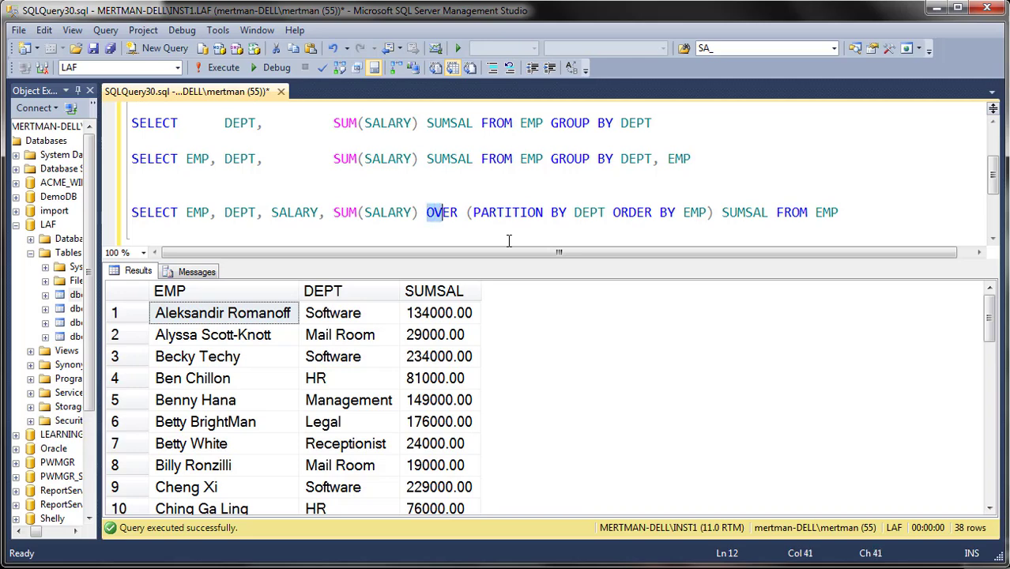
drag(426, 212, 567, 212)
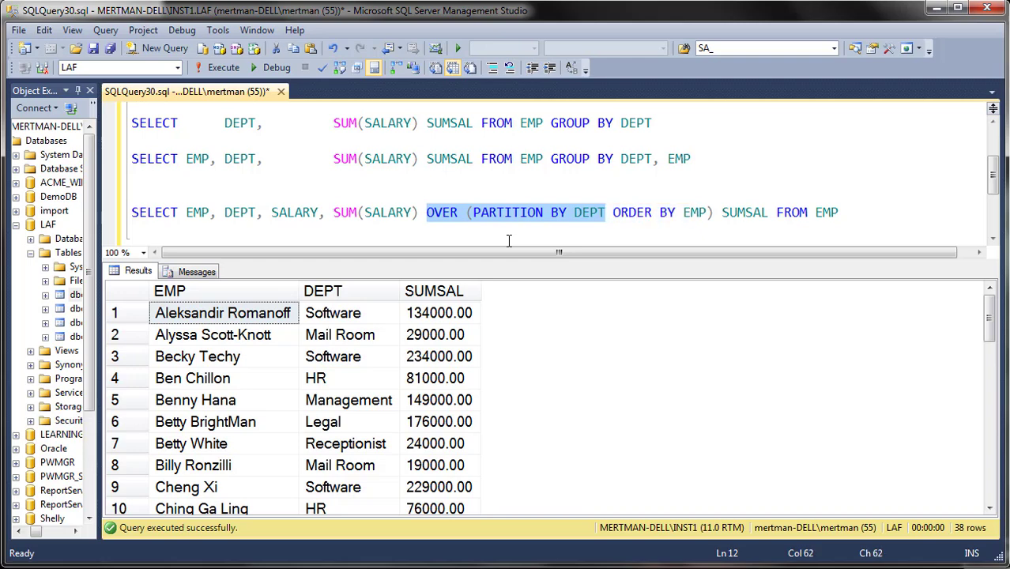
click(606, 212)
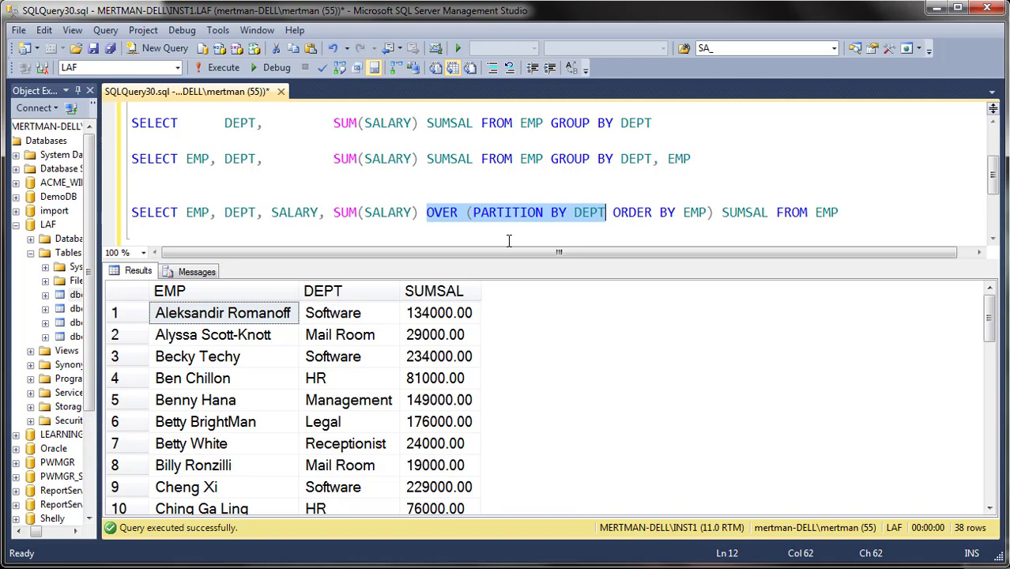
mouse_move(497, 253)
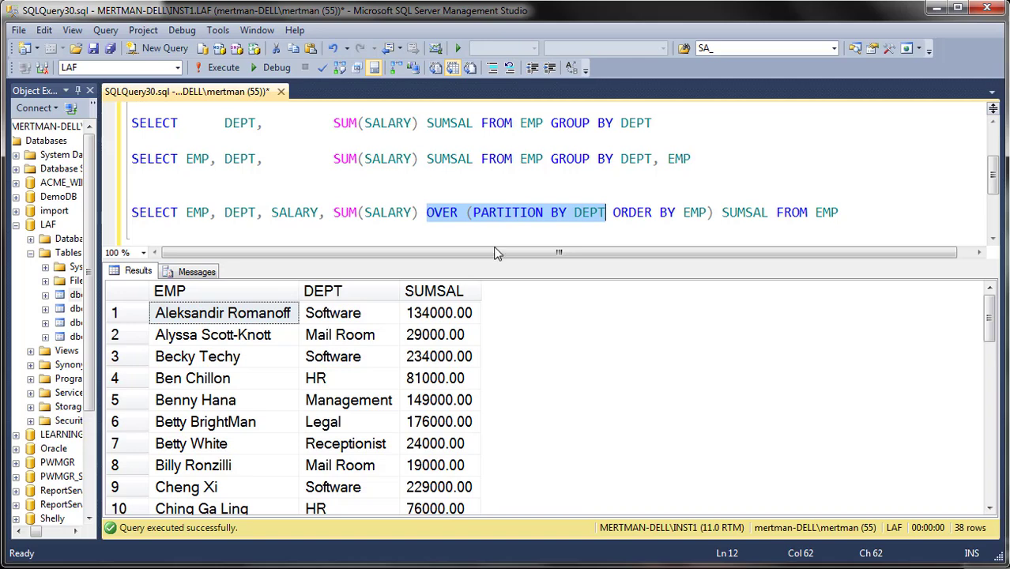
click(131, 197)
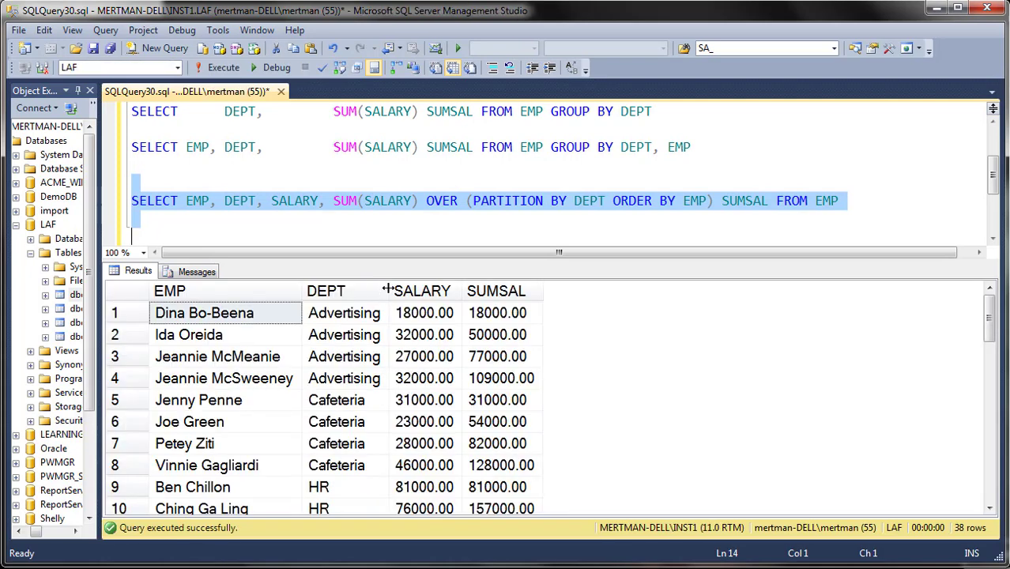
click(217, 313)
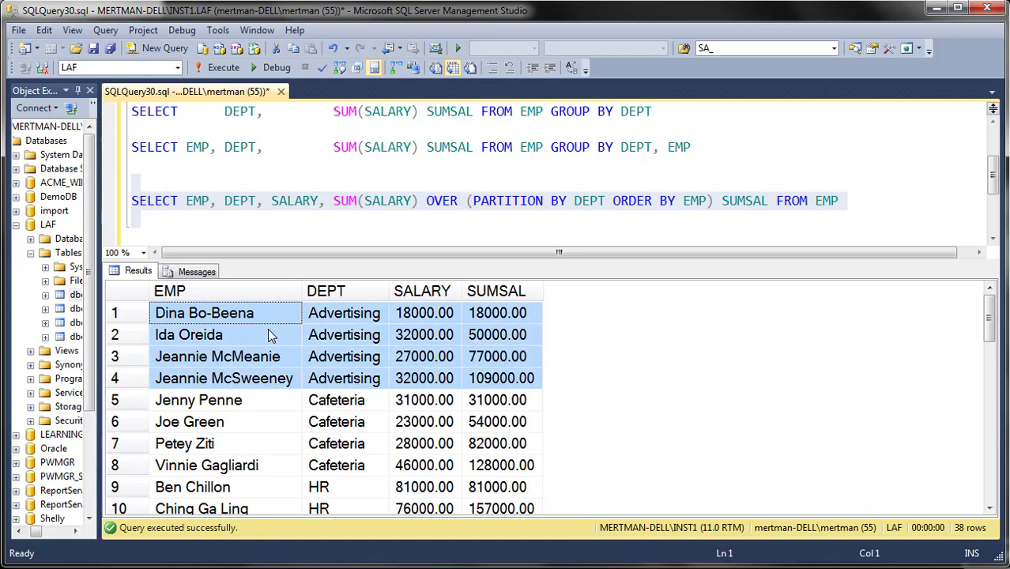
mouse_move(408, 378)
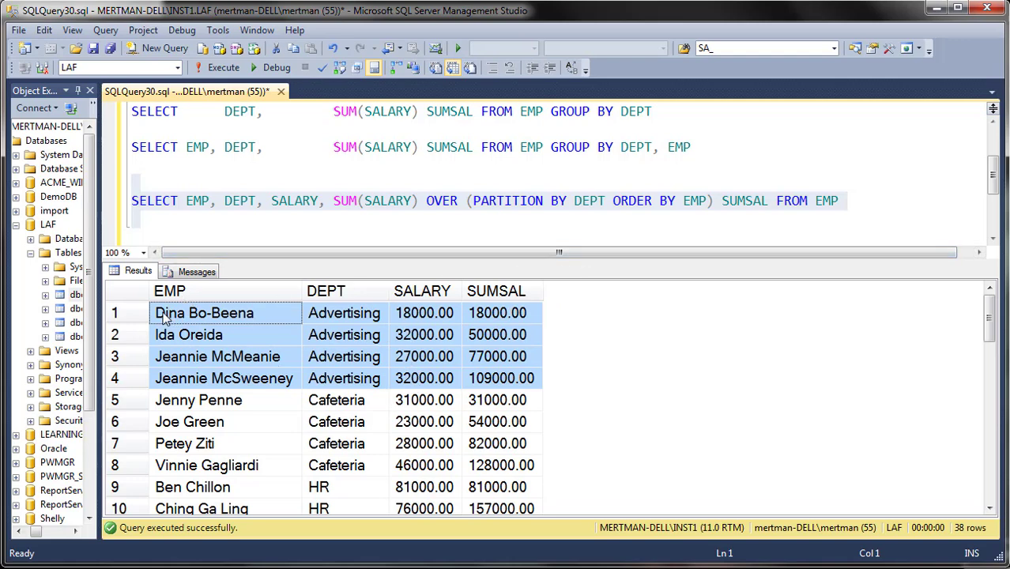
mouse_move(180, 363)
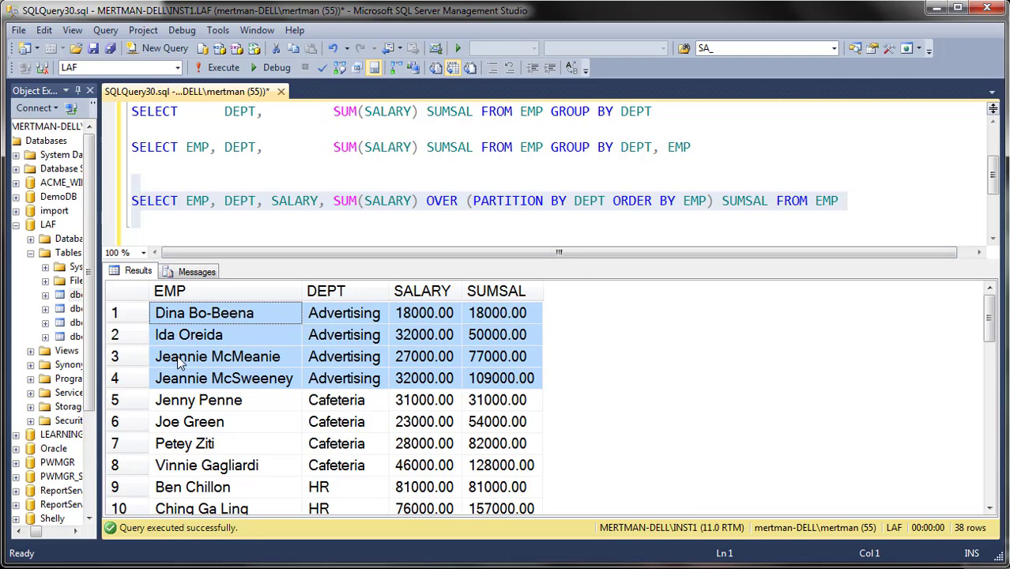
mouse_move(263, 386)
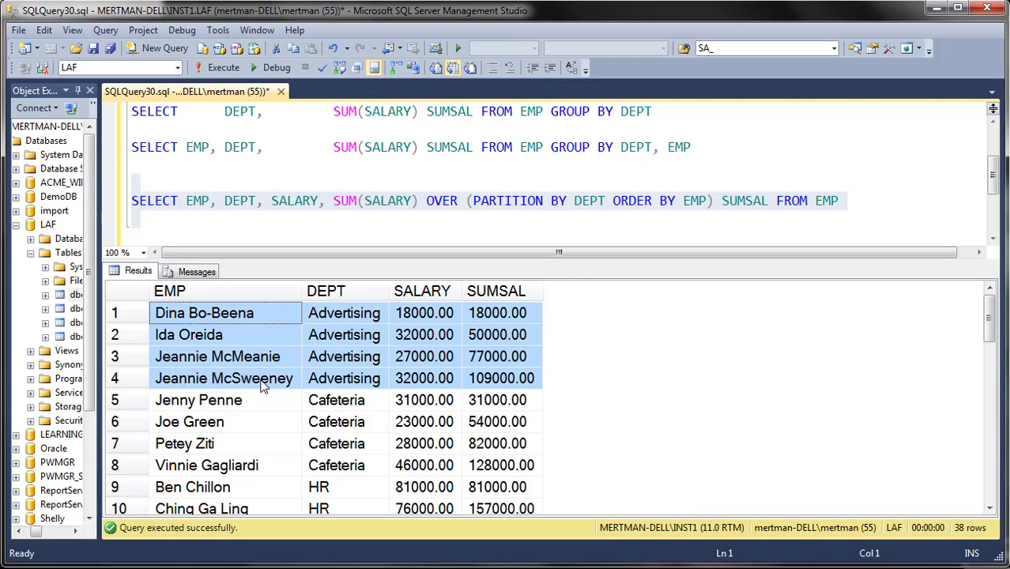
mouse_move(315, 425)
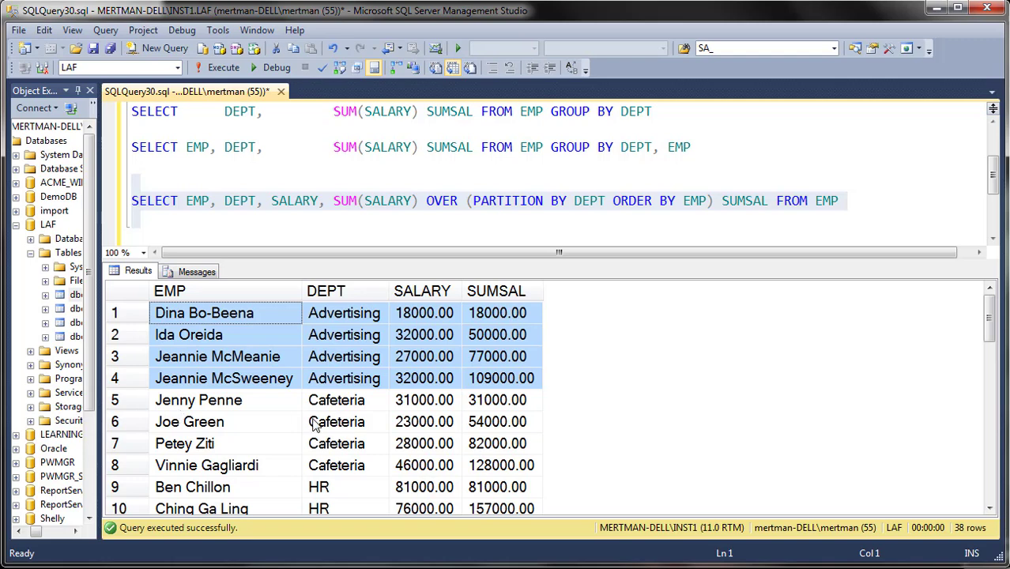
mouse_move(417, 436)
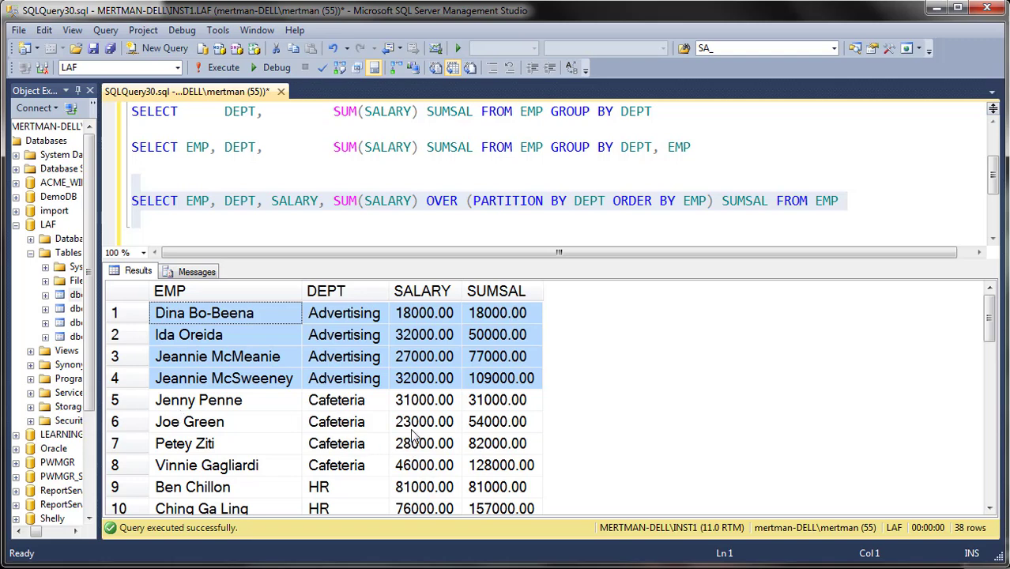
mouse_move(964, 510)
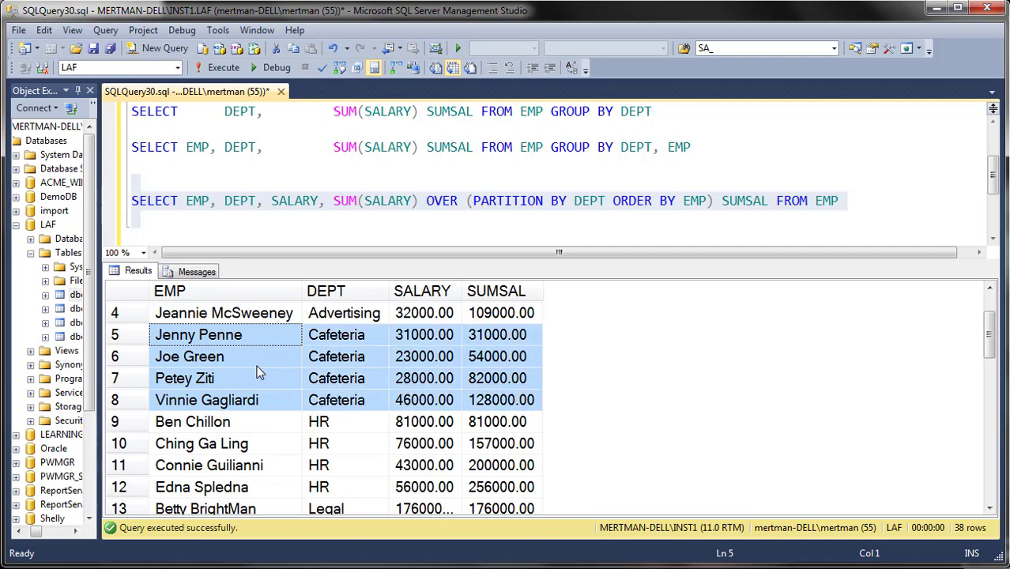
mouse_move(382, 373)
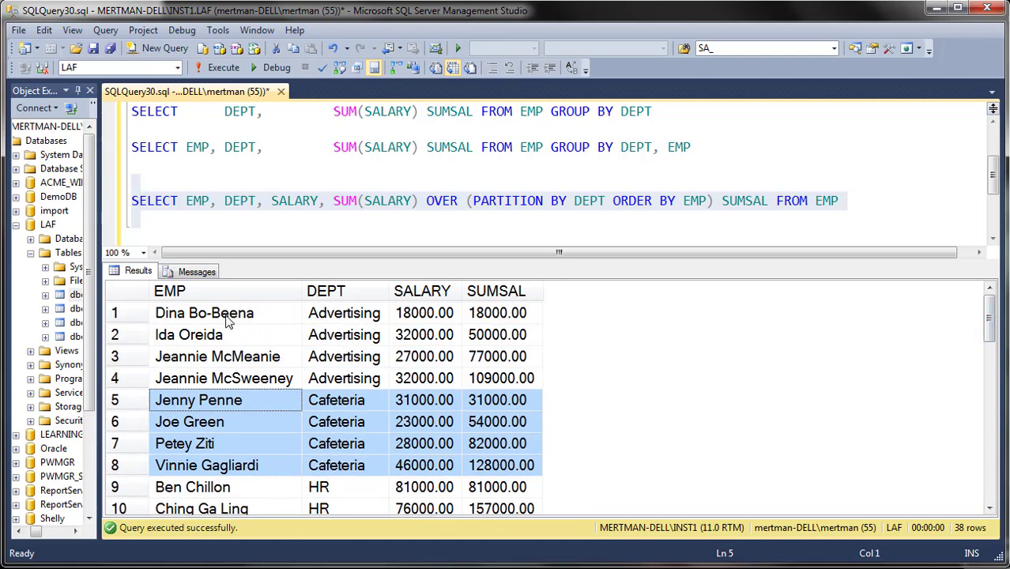
click(204, 313)
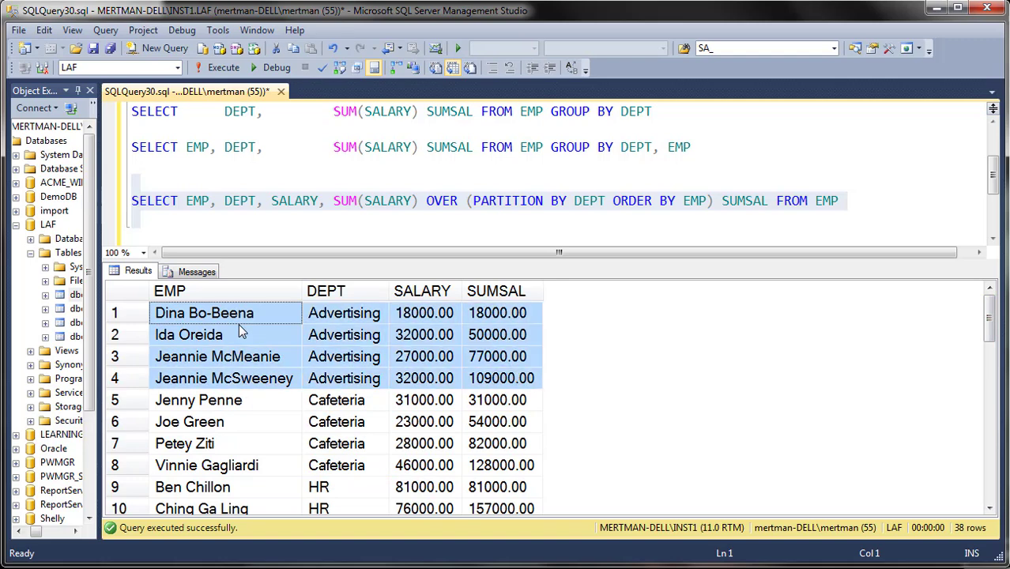
mouse_move(432, 312)
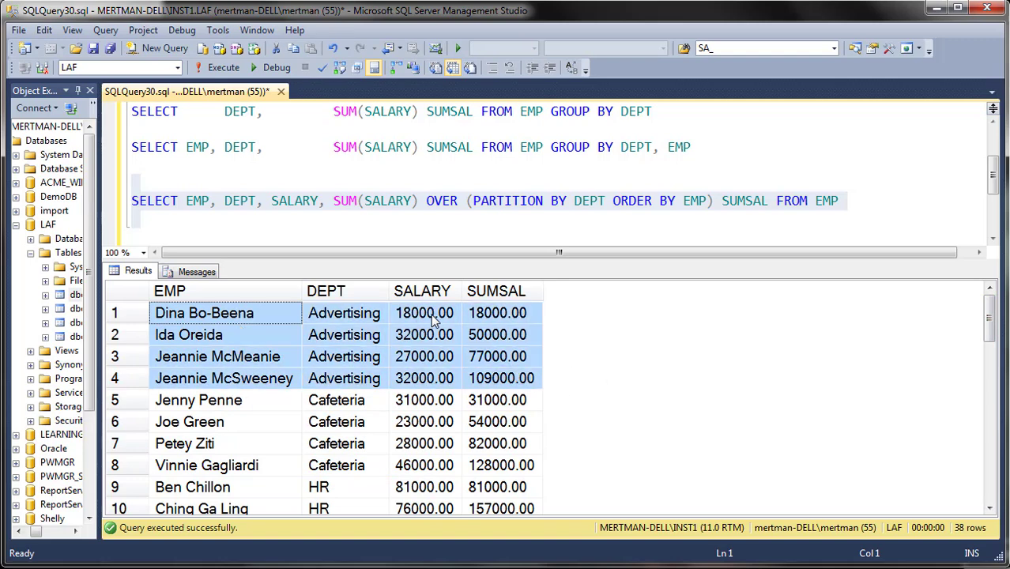
click(425, 312)
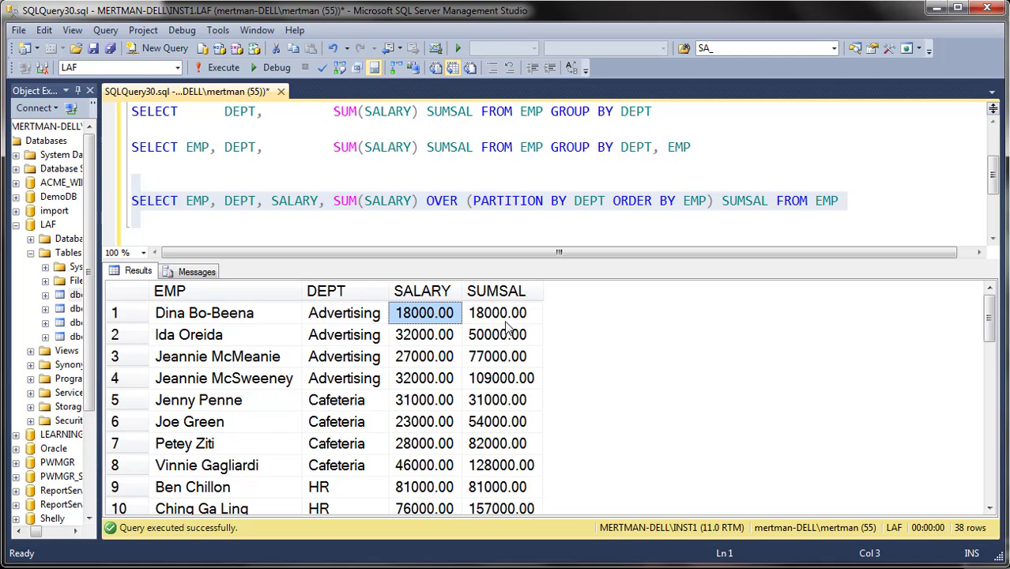
click(497, 312)
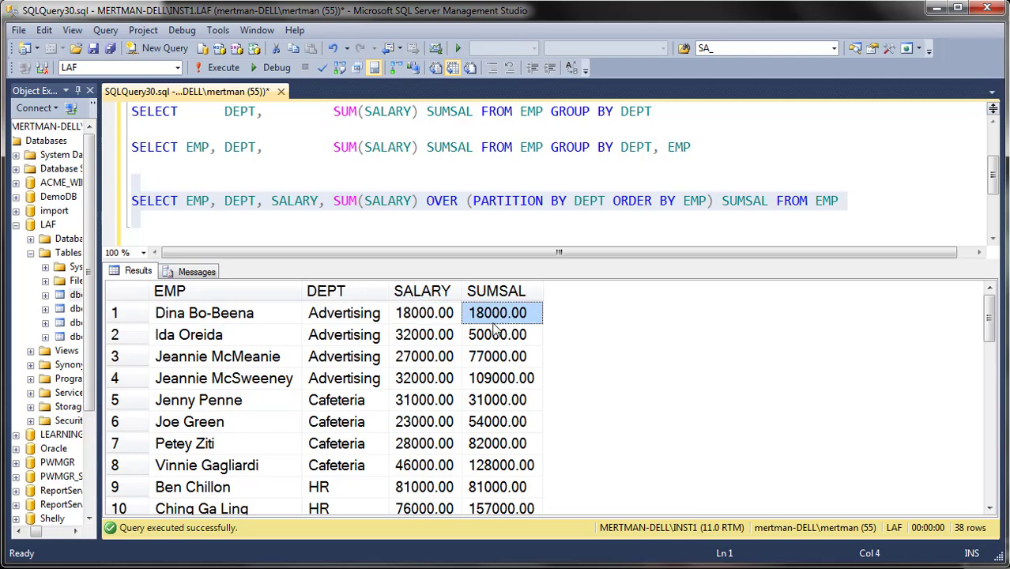
mouse_move(490, 393)
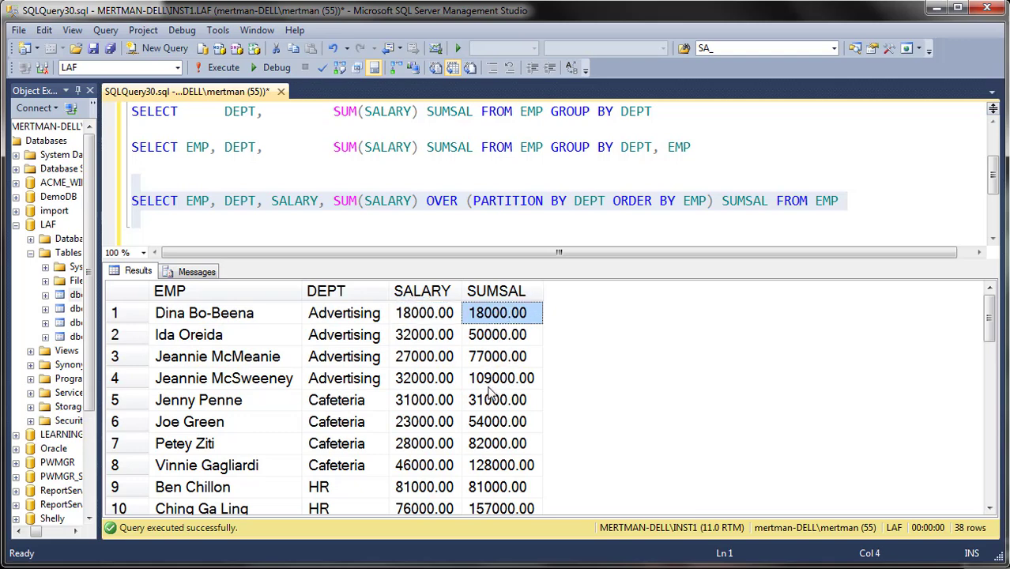
mouse_move(463, 331)
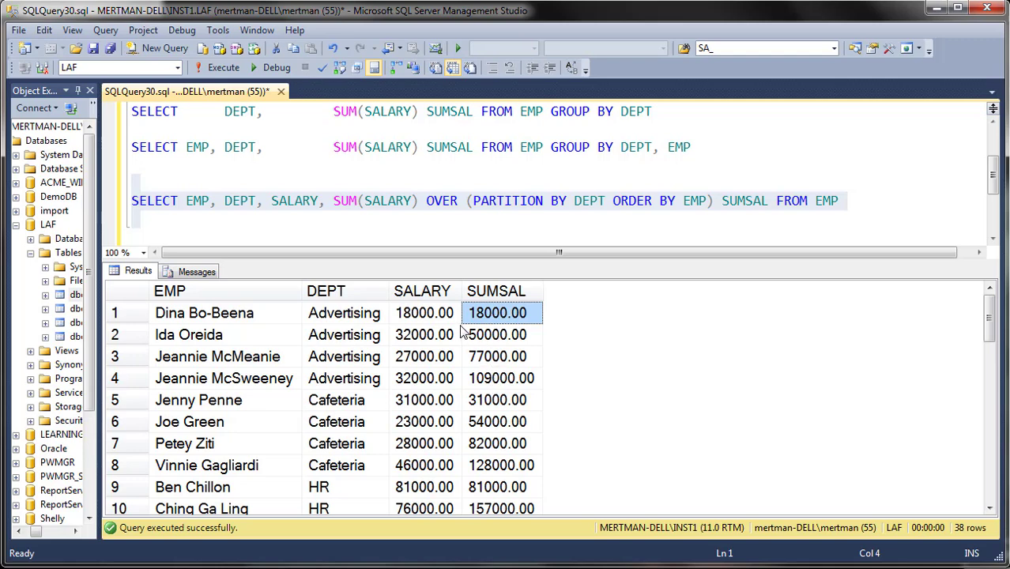
click(424, 313)
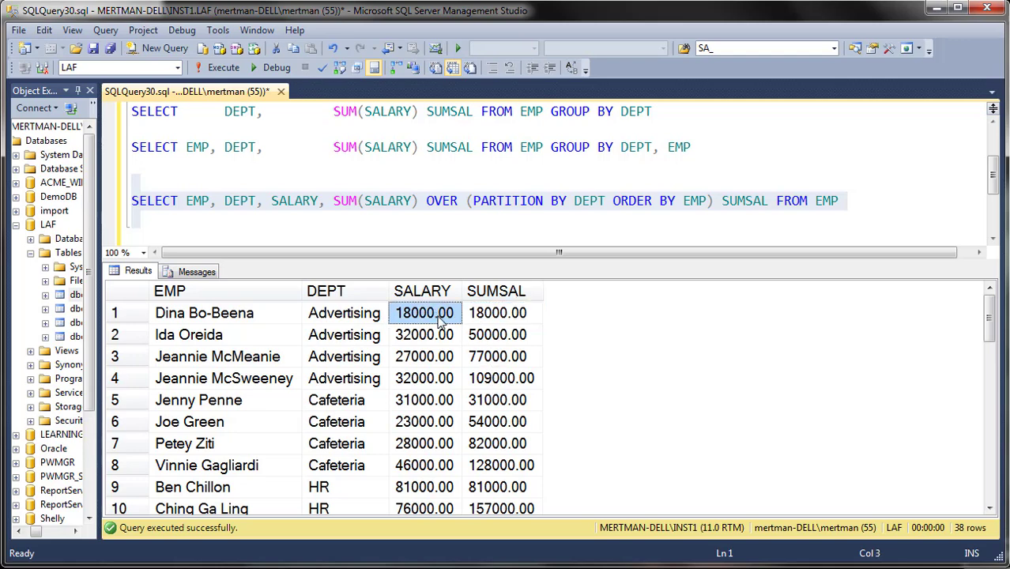
click(425, 335)
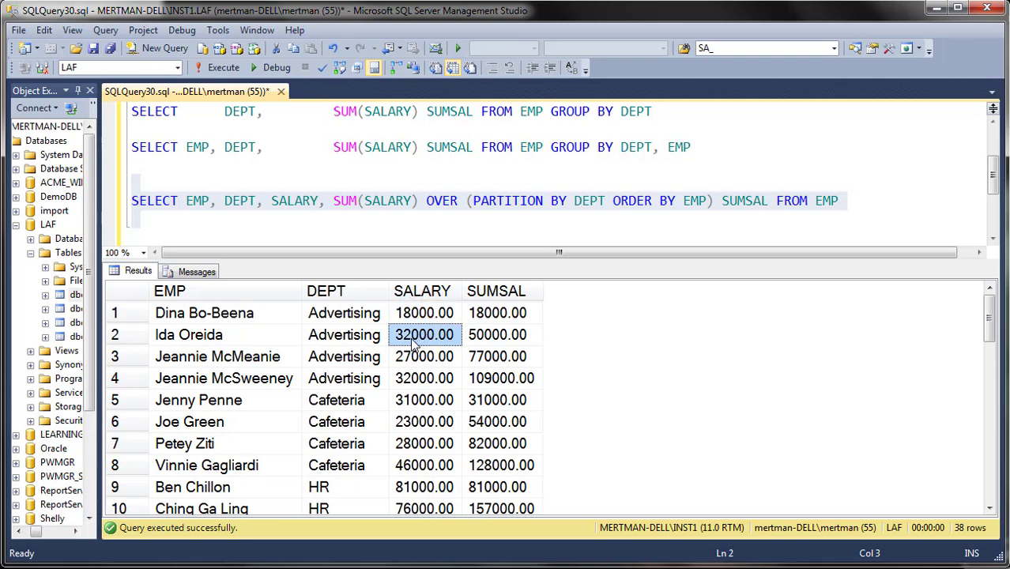
click(425, 313)
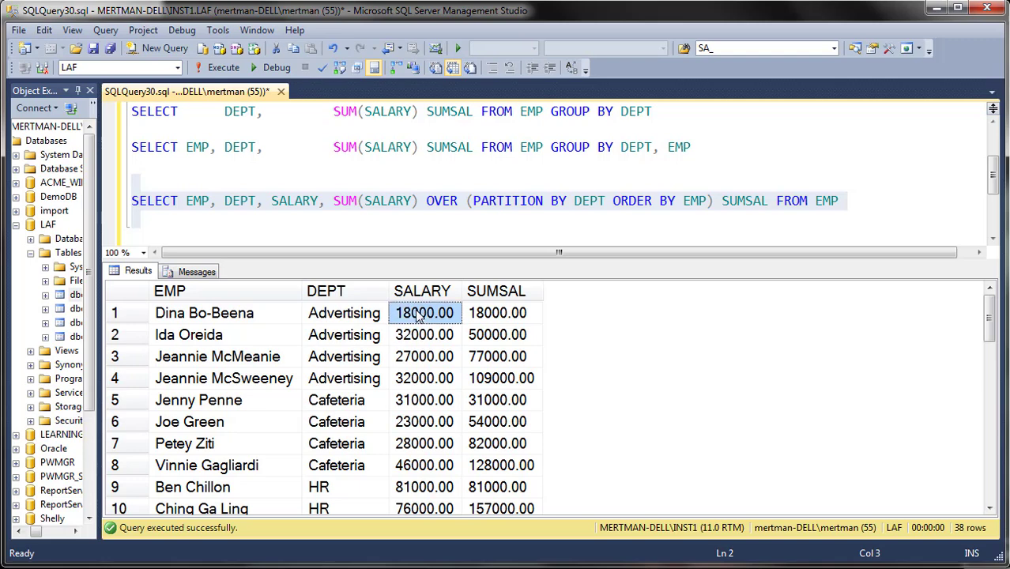
click(425, 334)
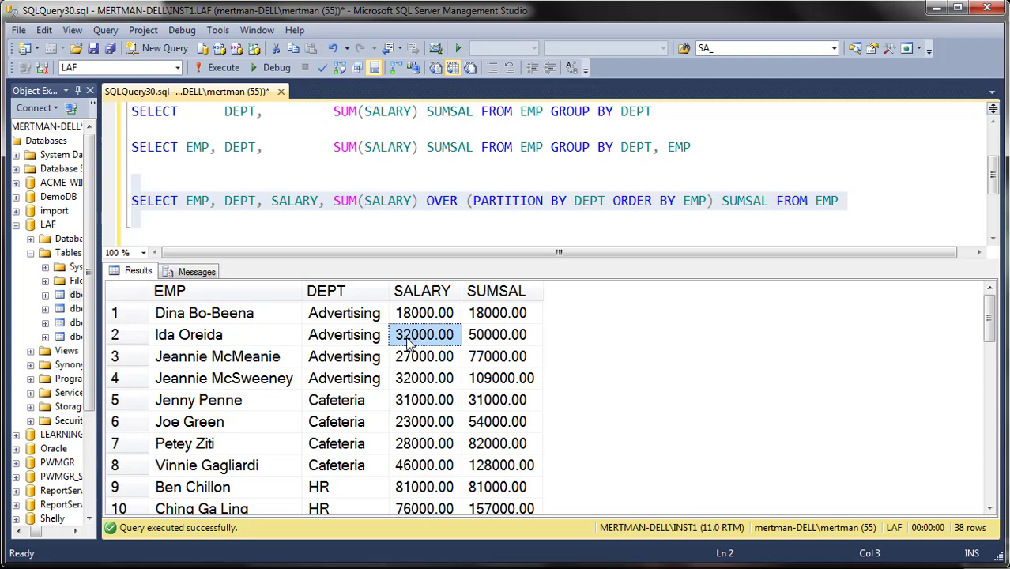
click(497, 334)
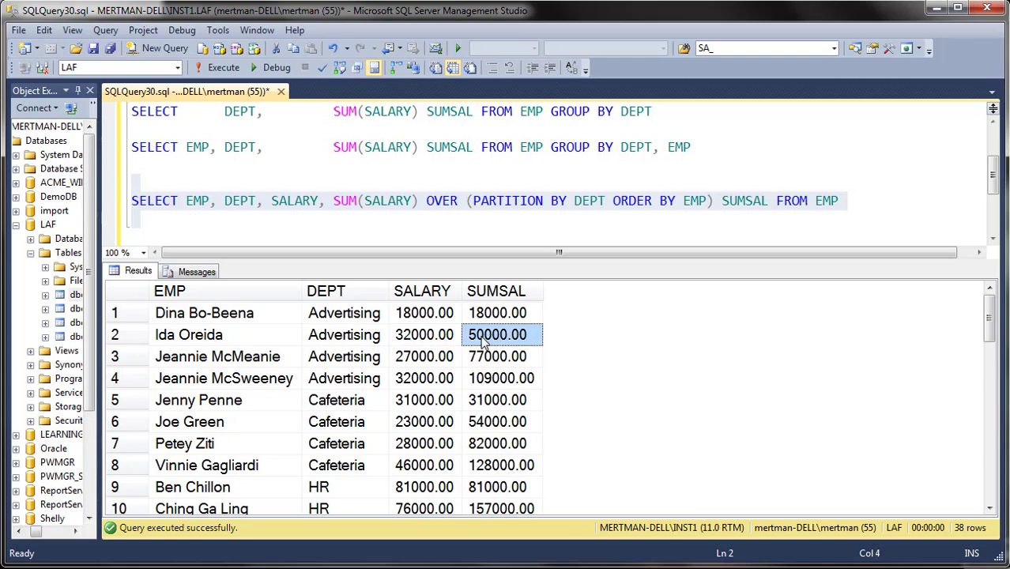
click(425, 356)
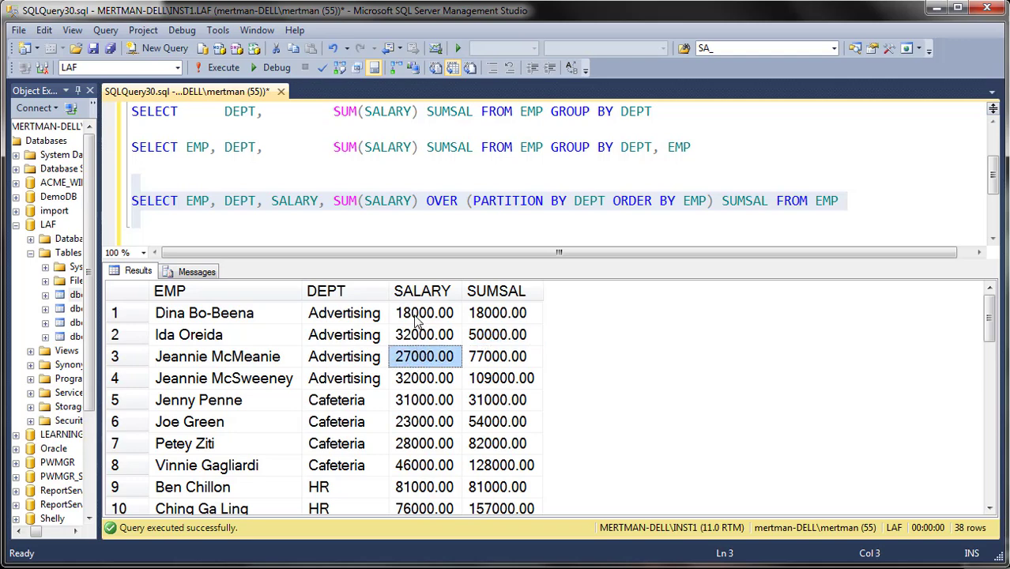
click(425, 334)
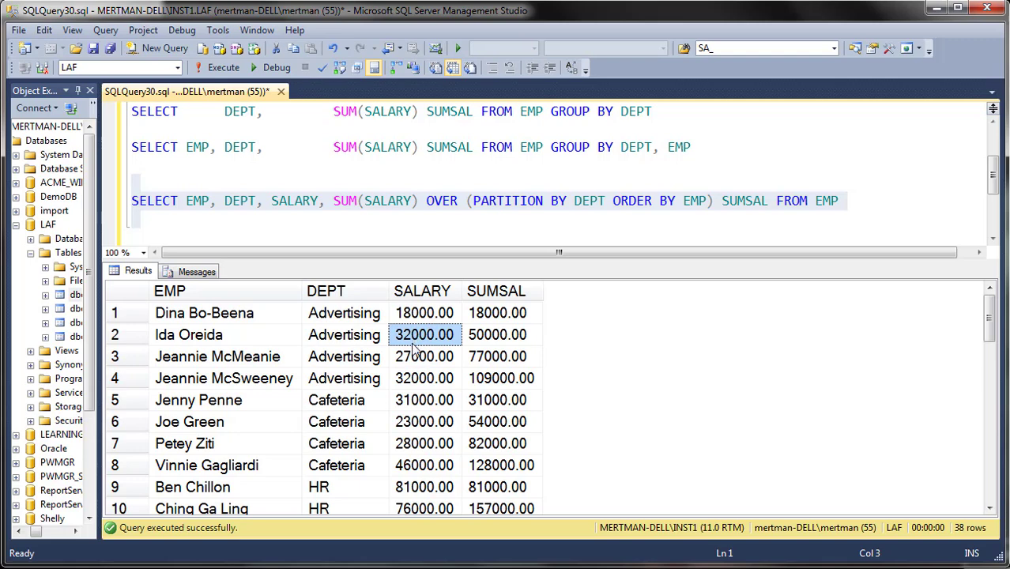
click(424, 356)
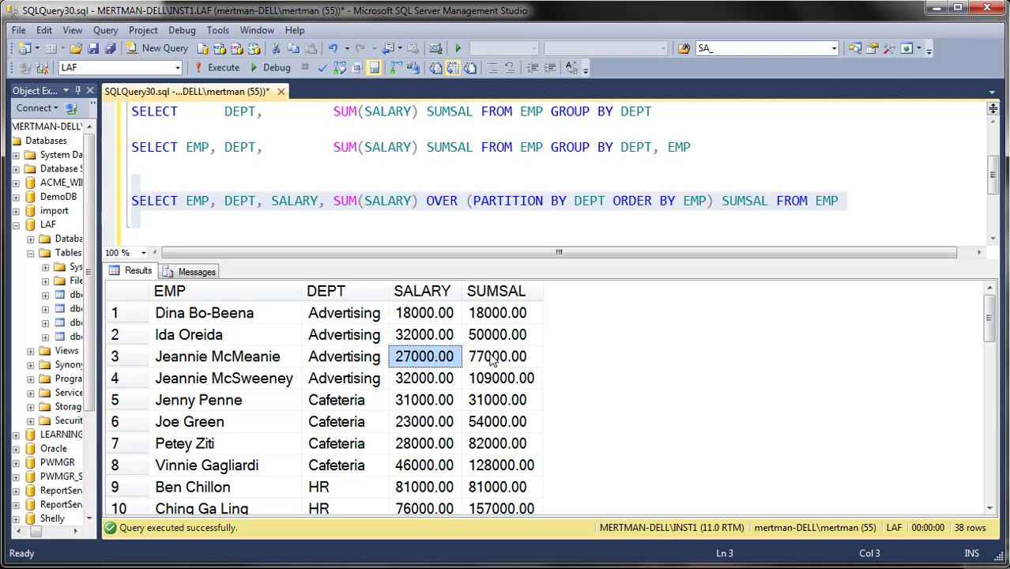
click(497, 356)
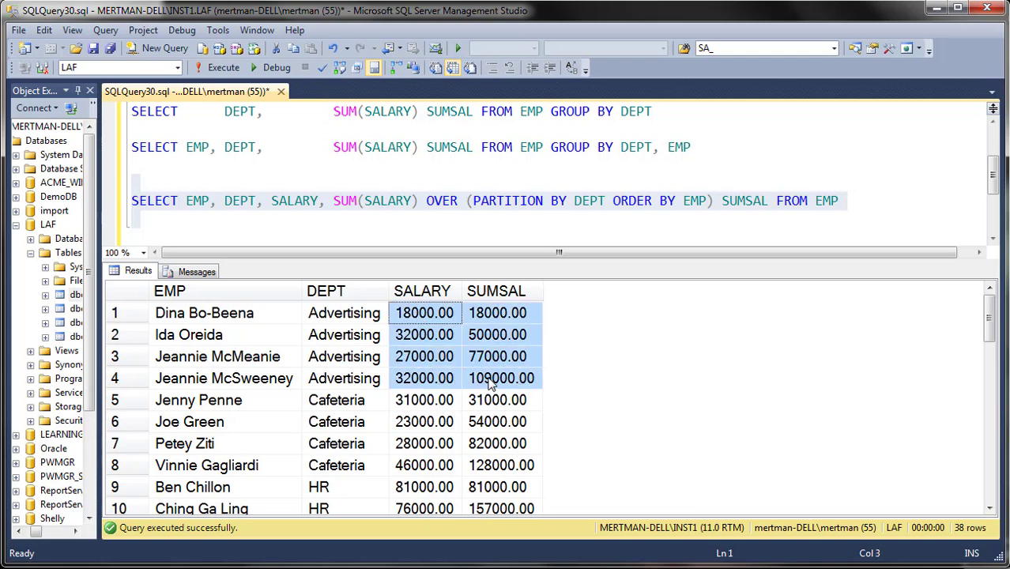
mouse_move(424, 378)
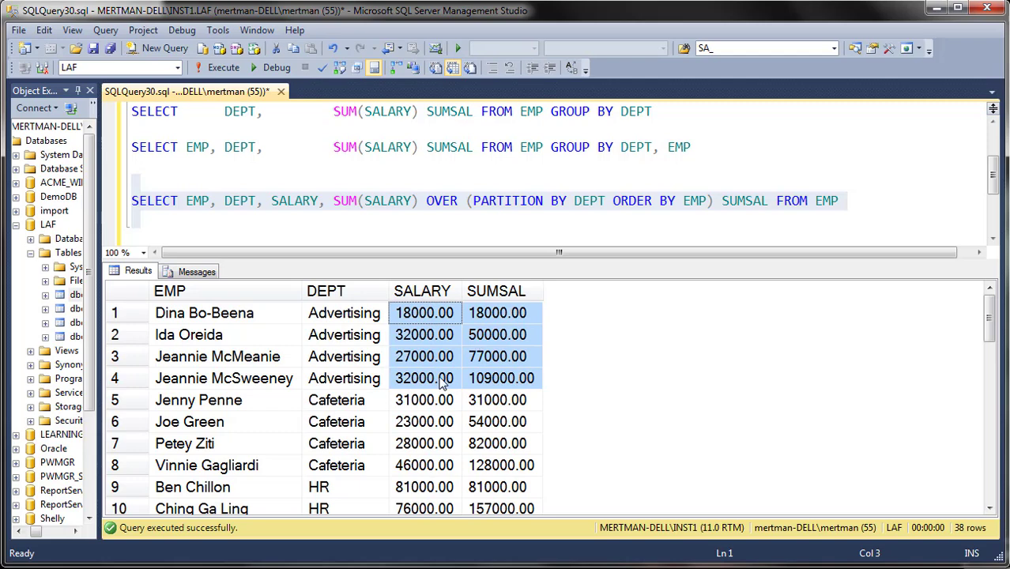
mouse_move(498, 331)
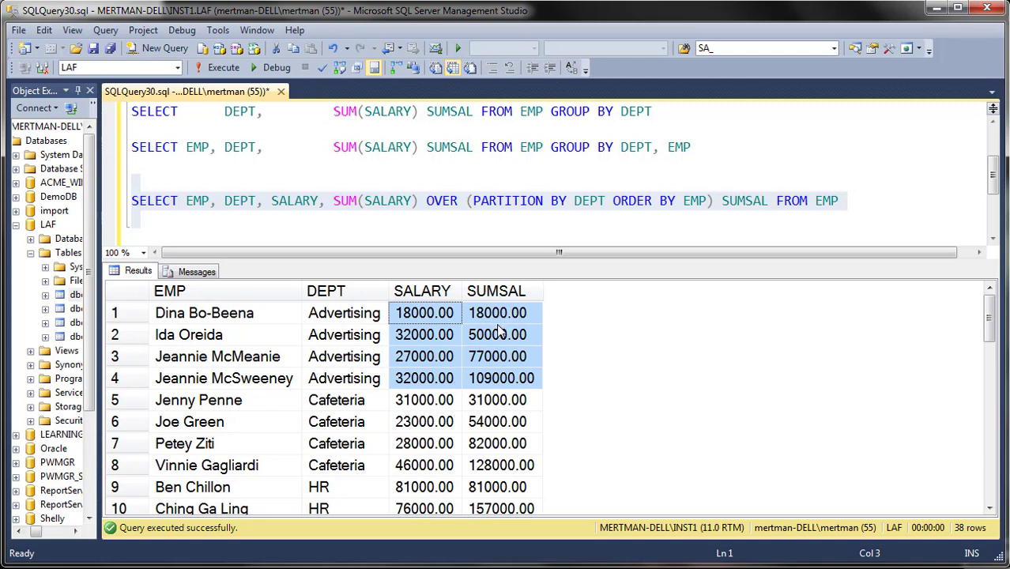
mouse_move(501, 378)
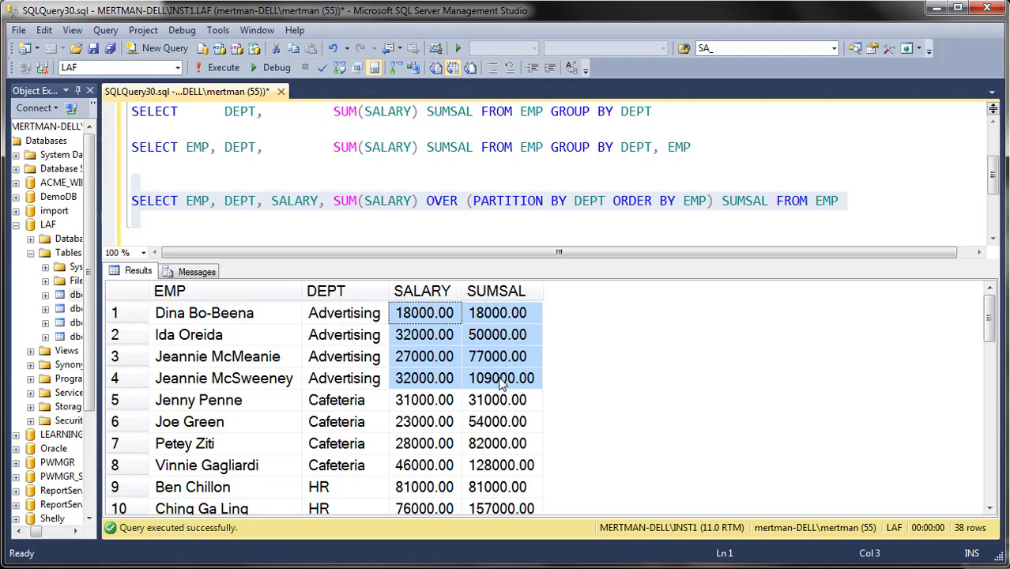
mouse_move(488, 313)
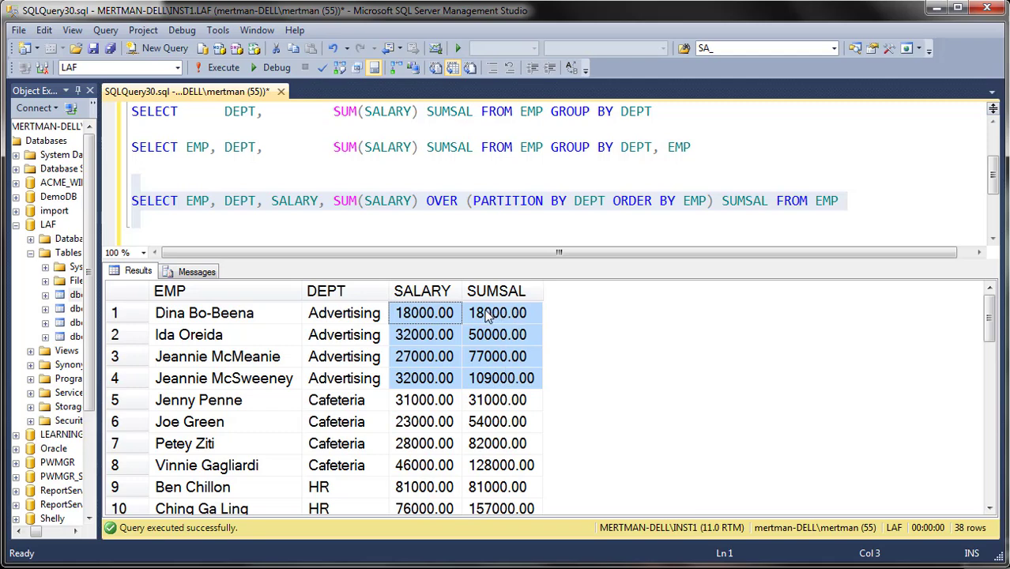
mouse_move(520, 342)
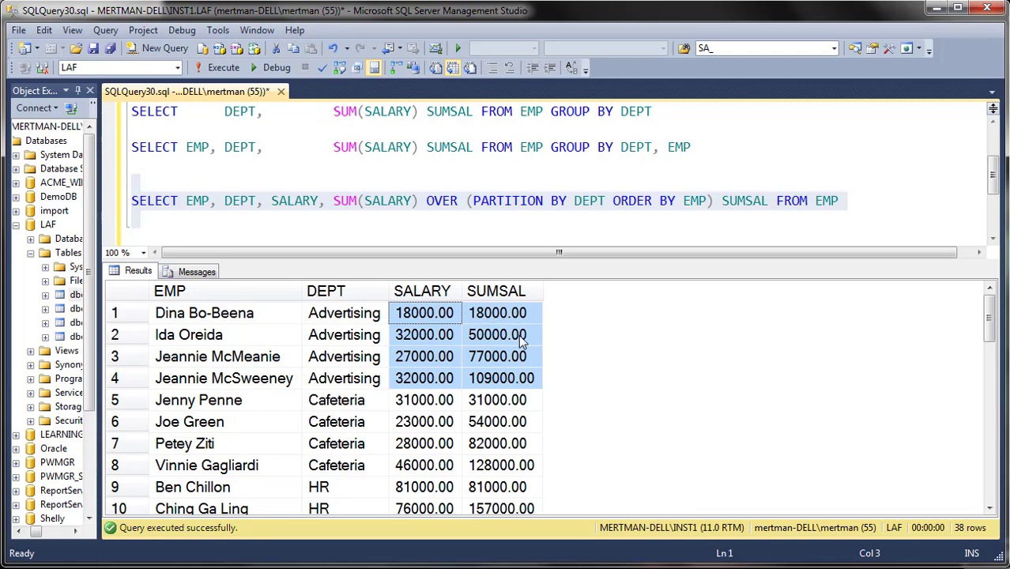
mouse_move(512, 362)
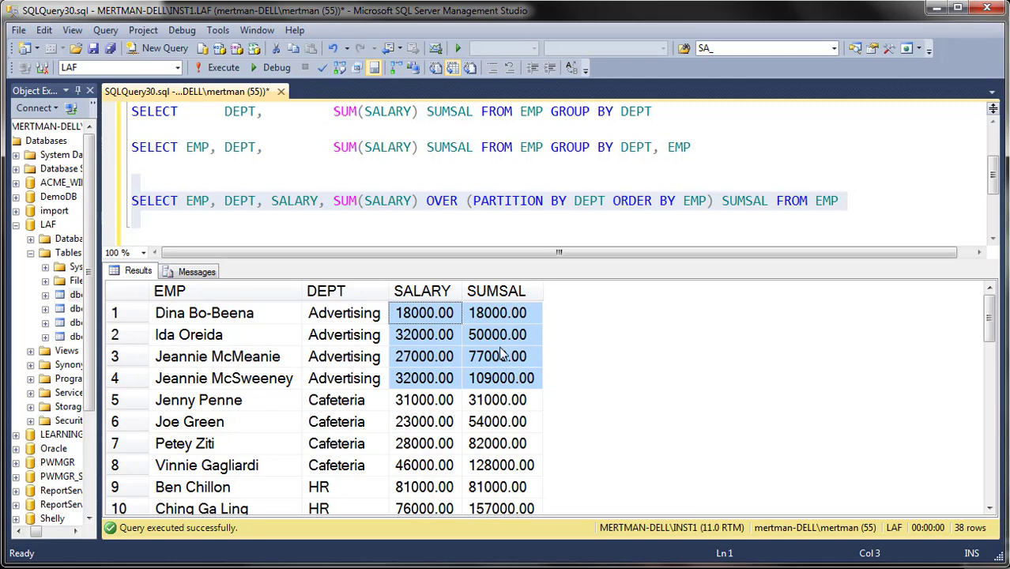
mouse_move(512, 389)
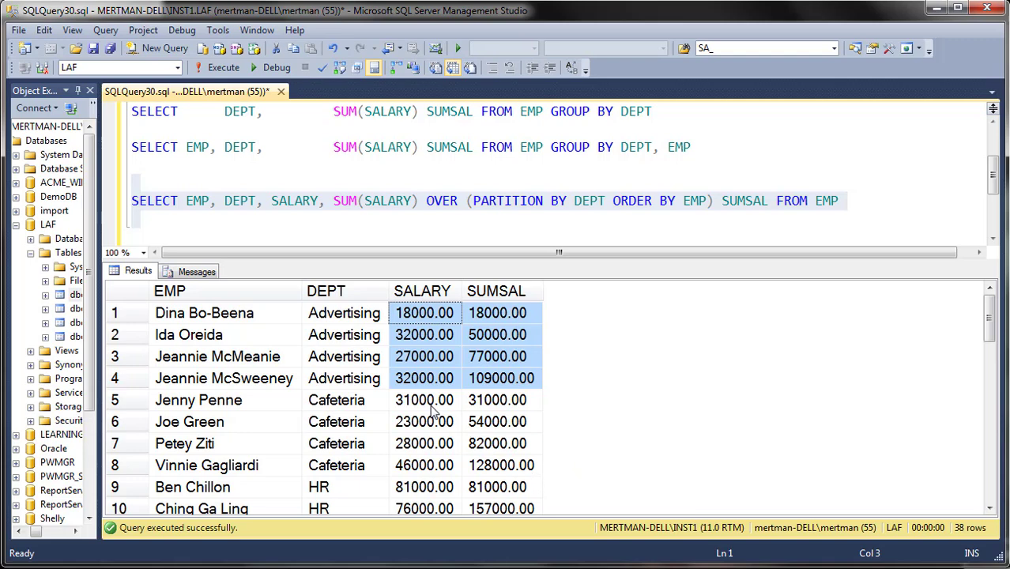
drag(424, 312, 501, 465)
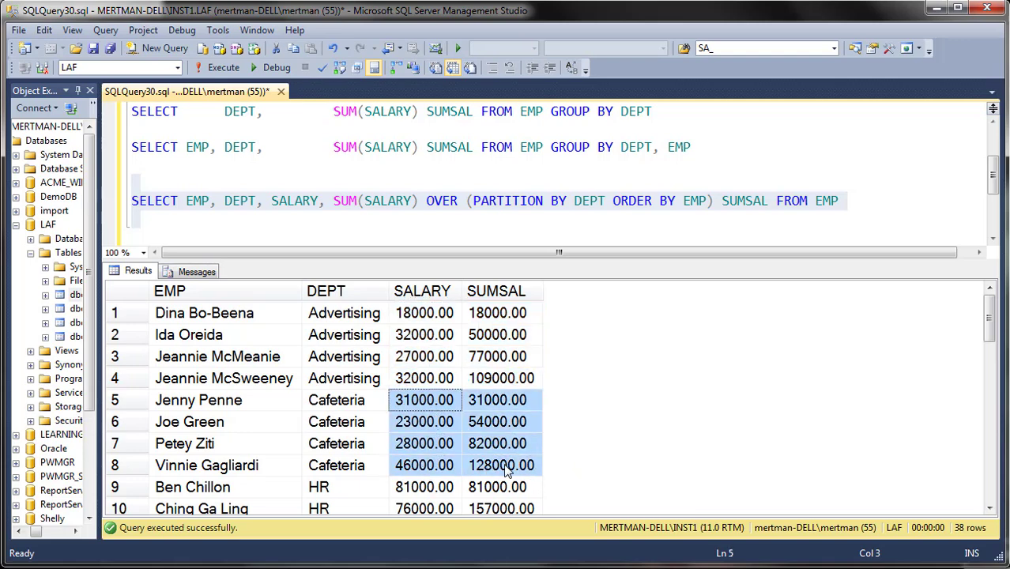
mouse_move(224, 409)
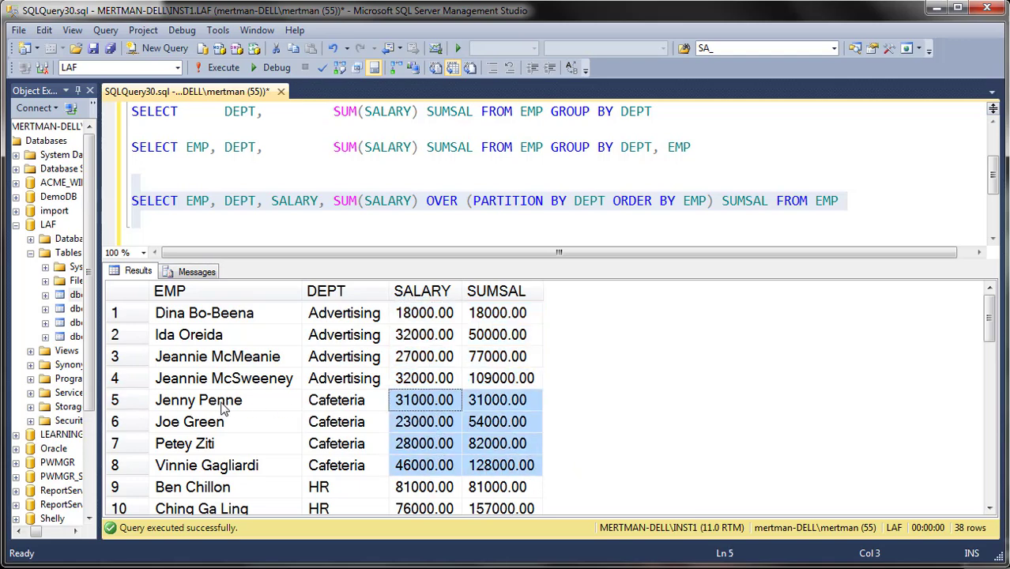
click(199, 400)
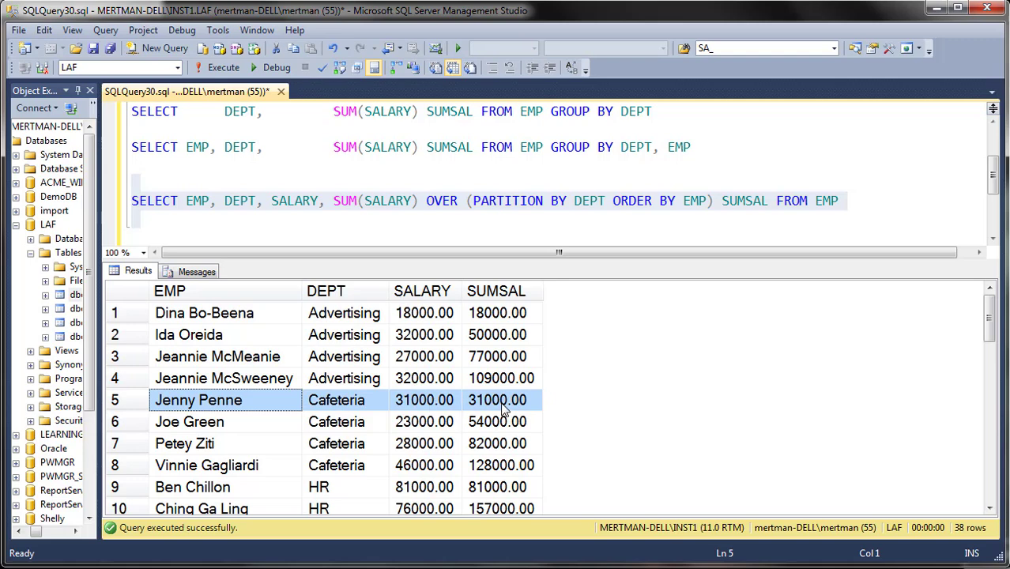
mouse_move(441, 410)
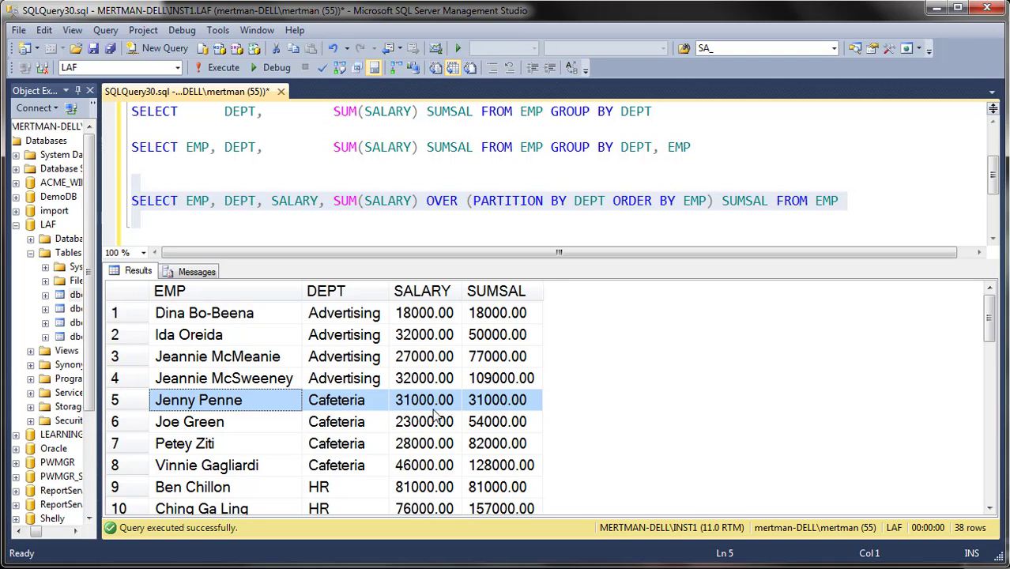
mouse_move(620, 417)
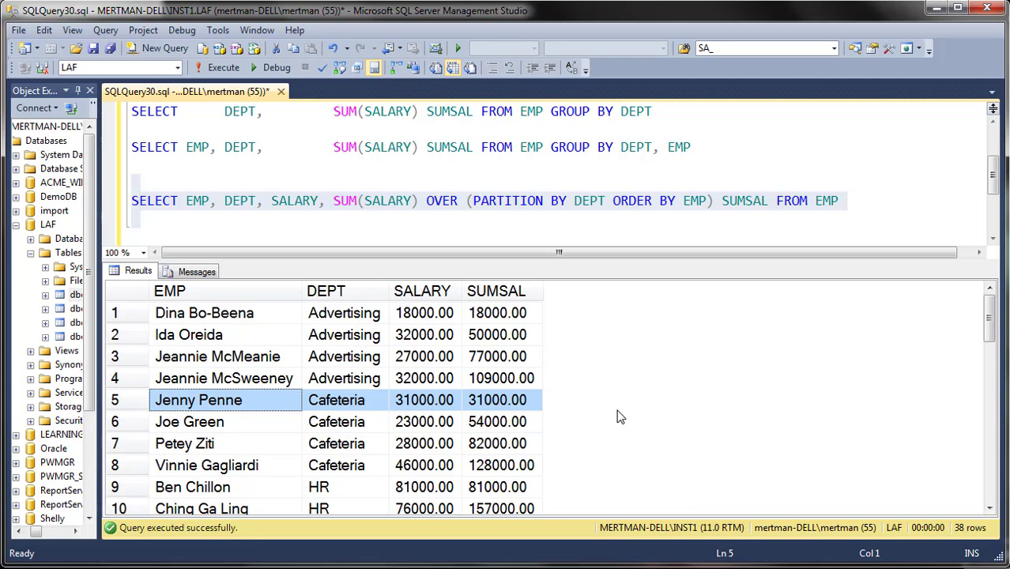
mouse_move(427, 399)
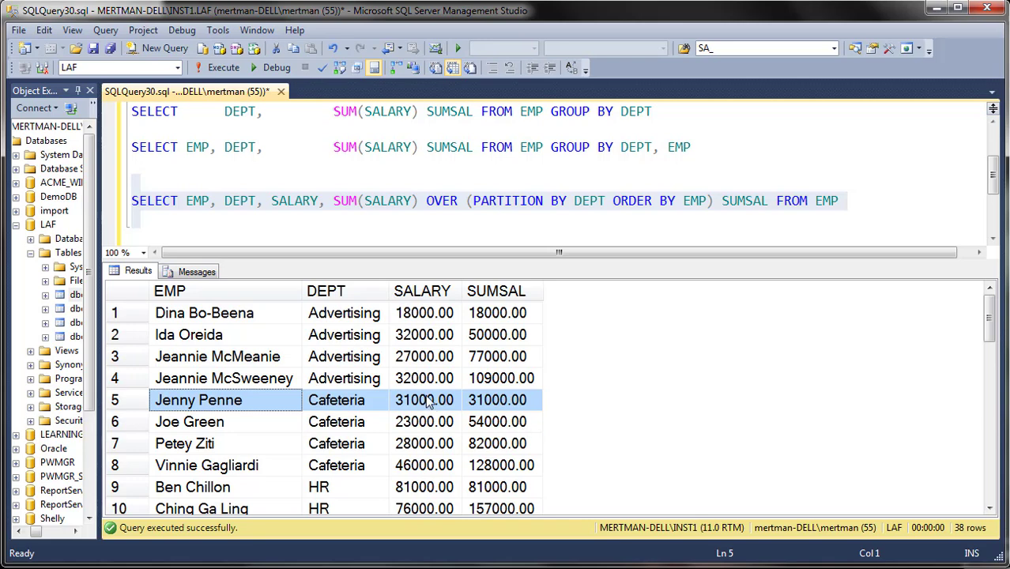
click(496, 400)
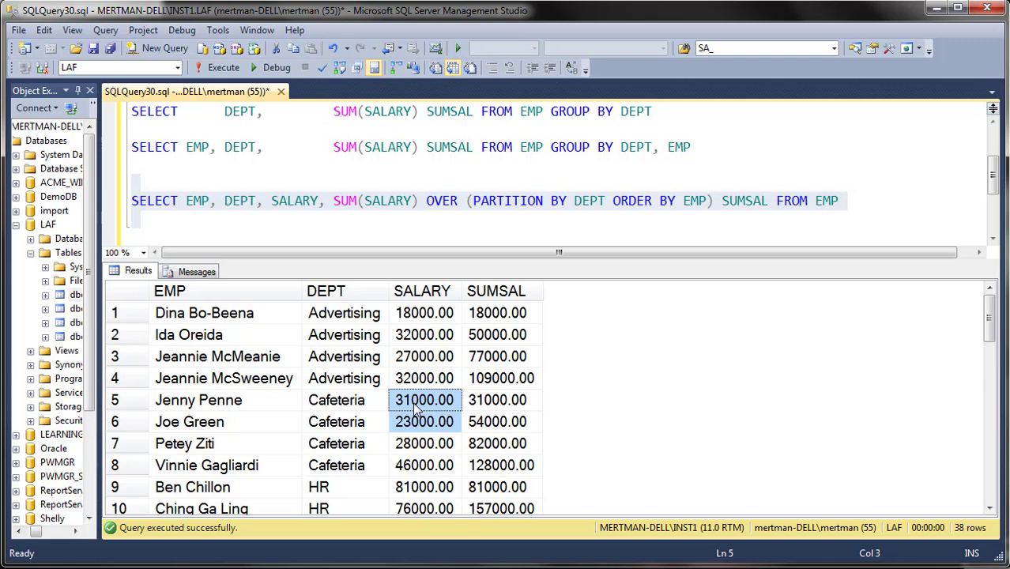
mouse_move(484, 431)
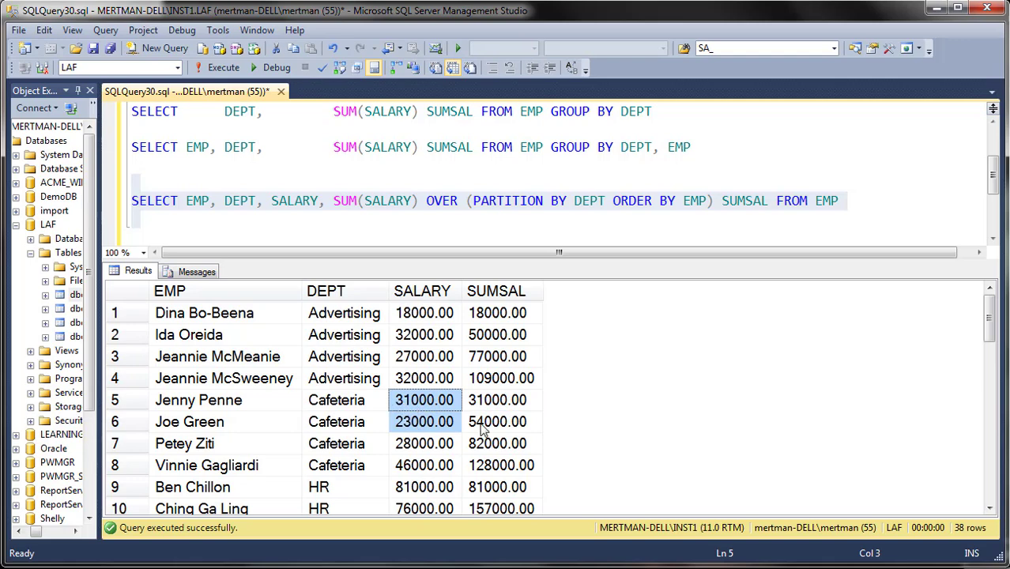
click(497, 421)
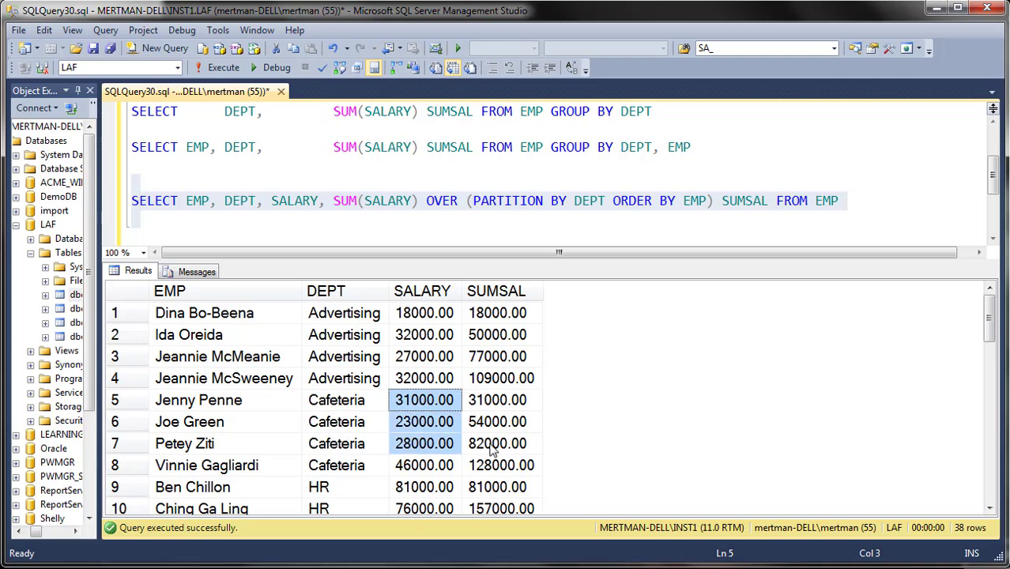
click(497, 443)
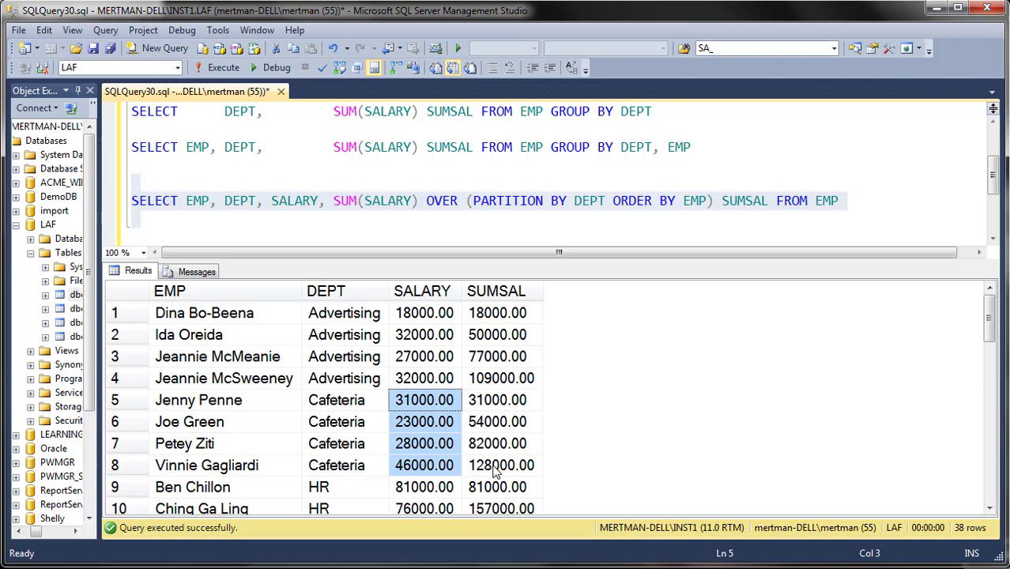
click(501, 464)
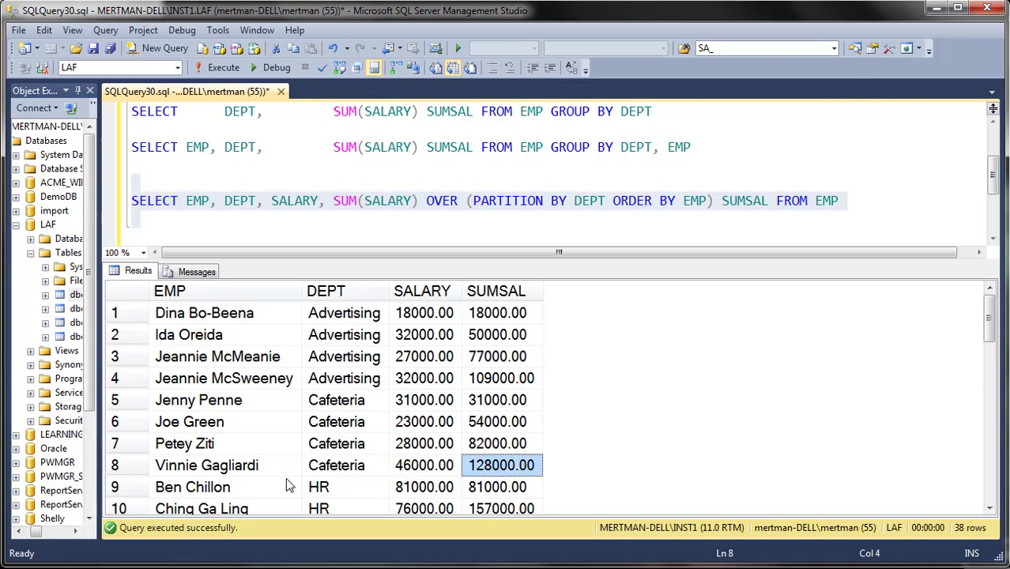
click(990, 508)
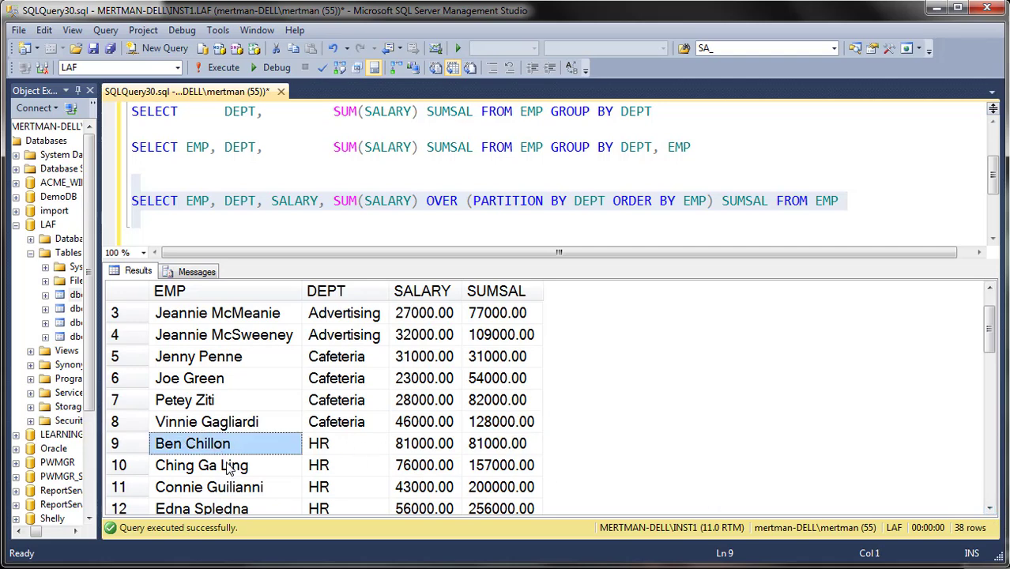
click(209, 487)
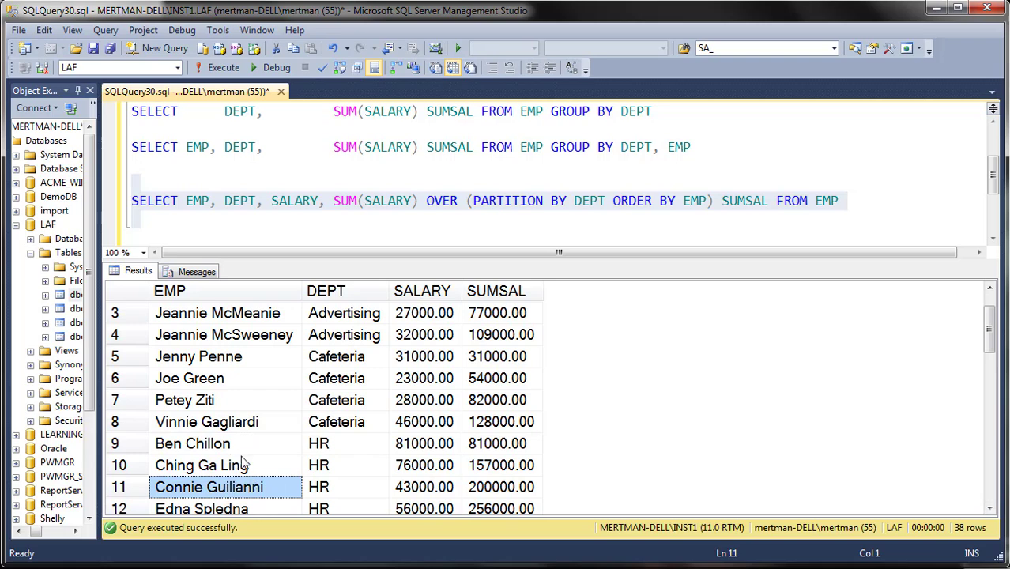
click(424, 443)
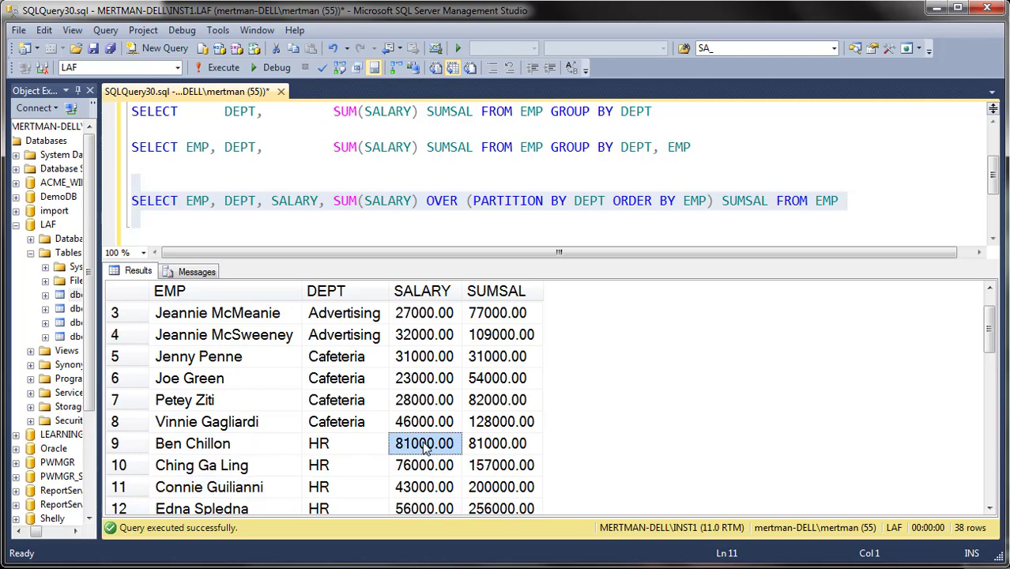
click(497, 444)
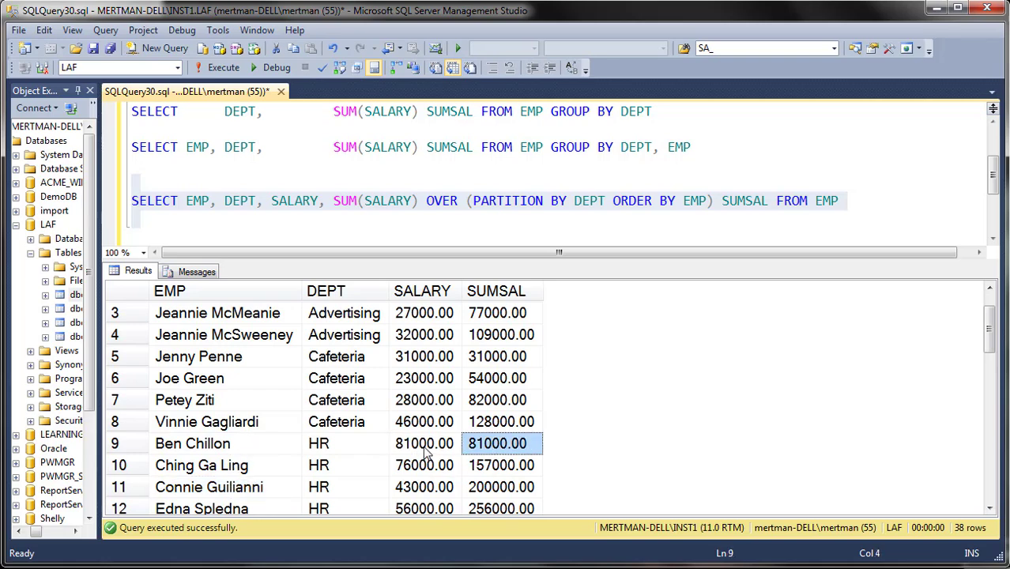
click(502, 465)
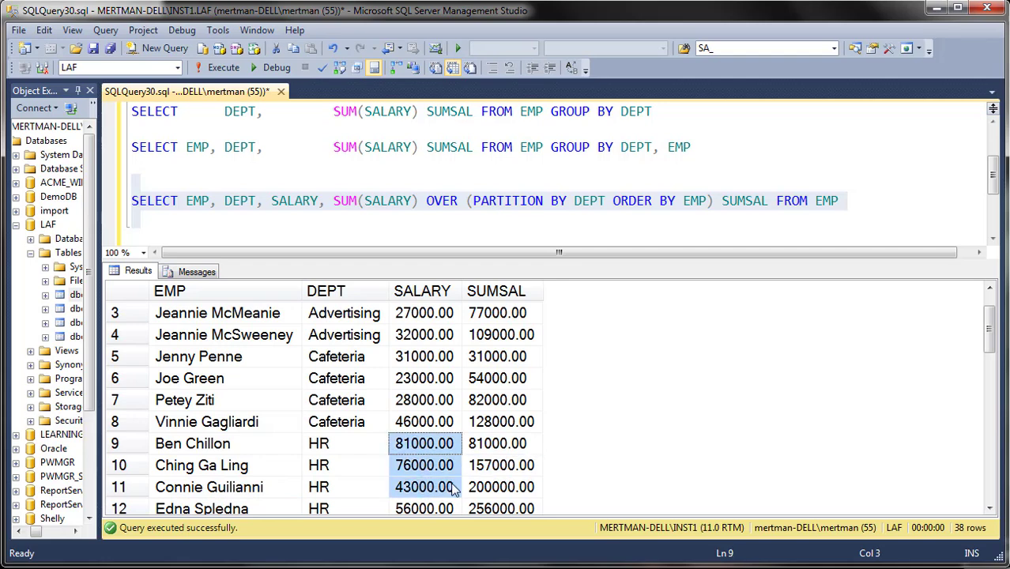
click(501, 487)
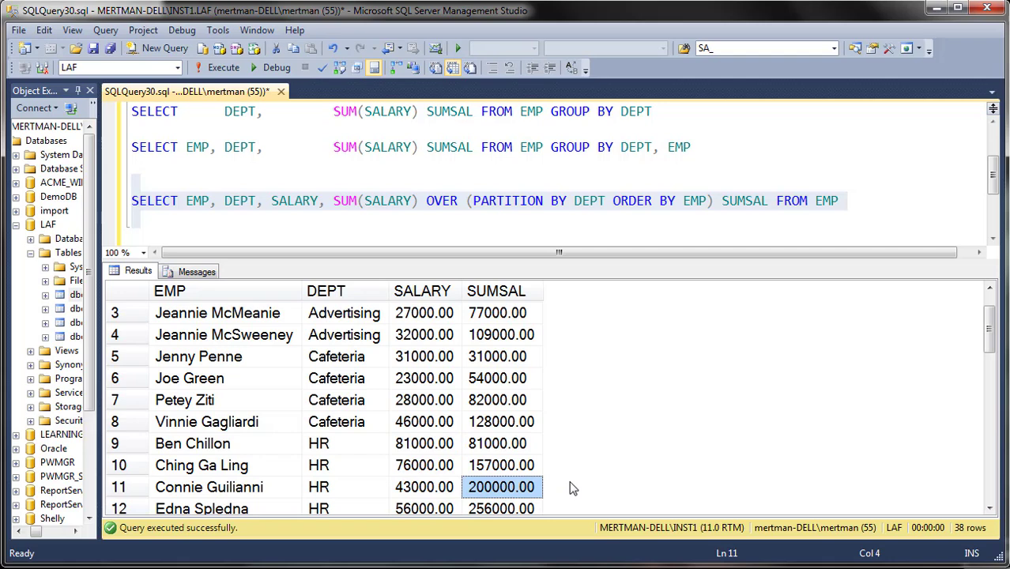
mouse_move(565, 514)
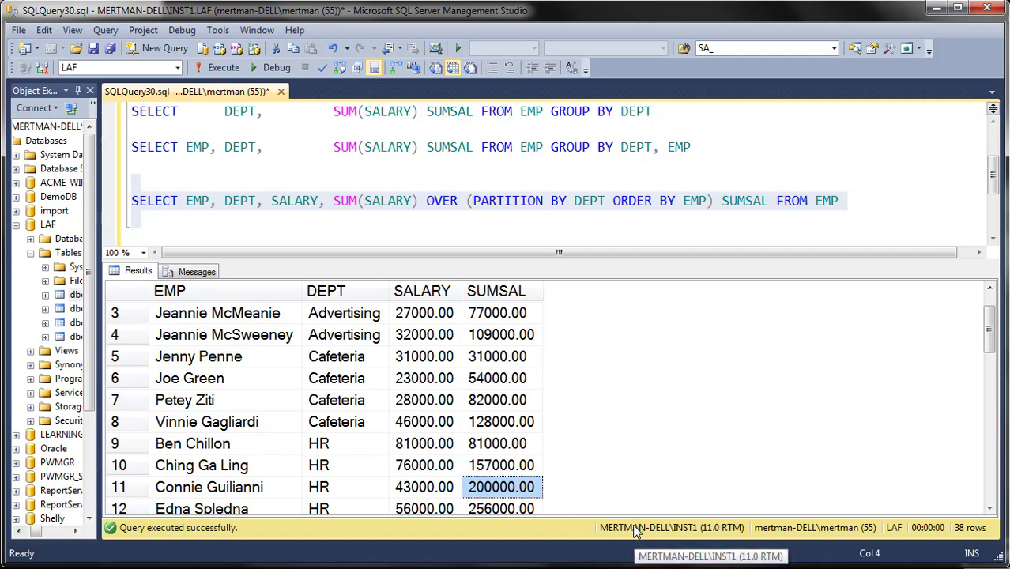
mouse_move(698, 535)
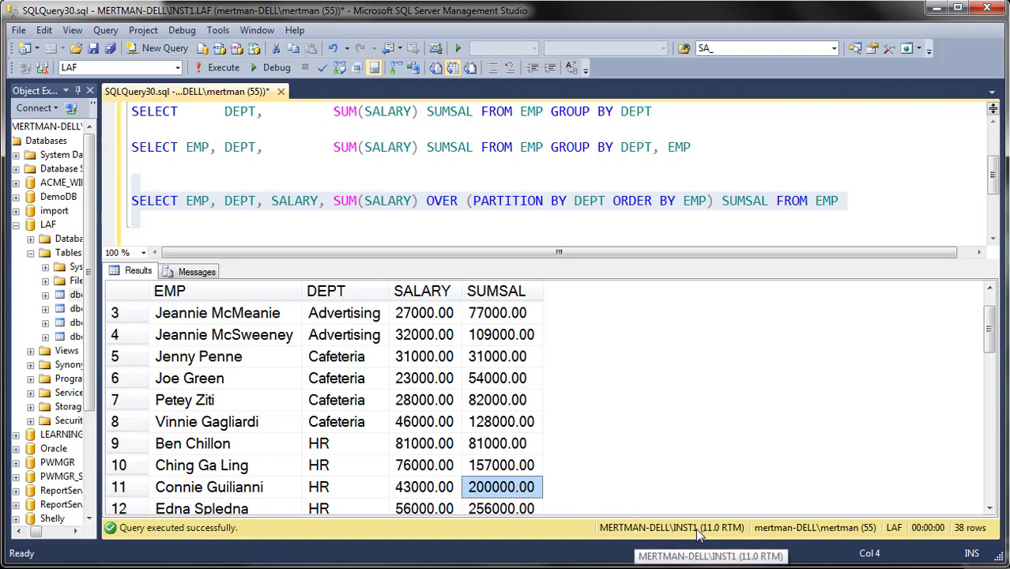